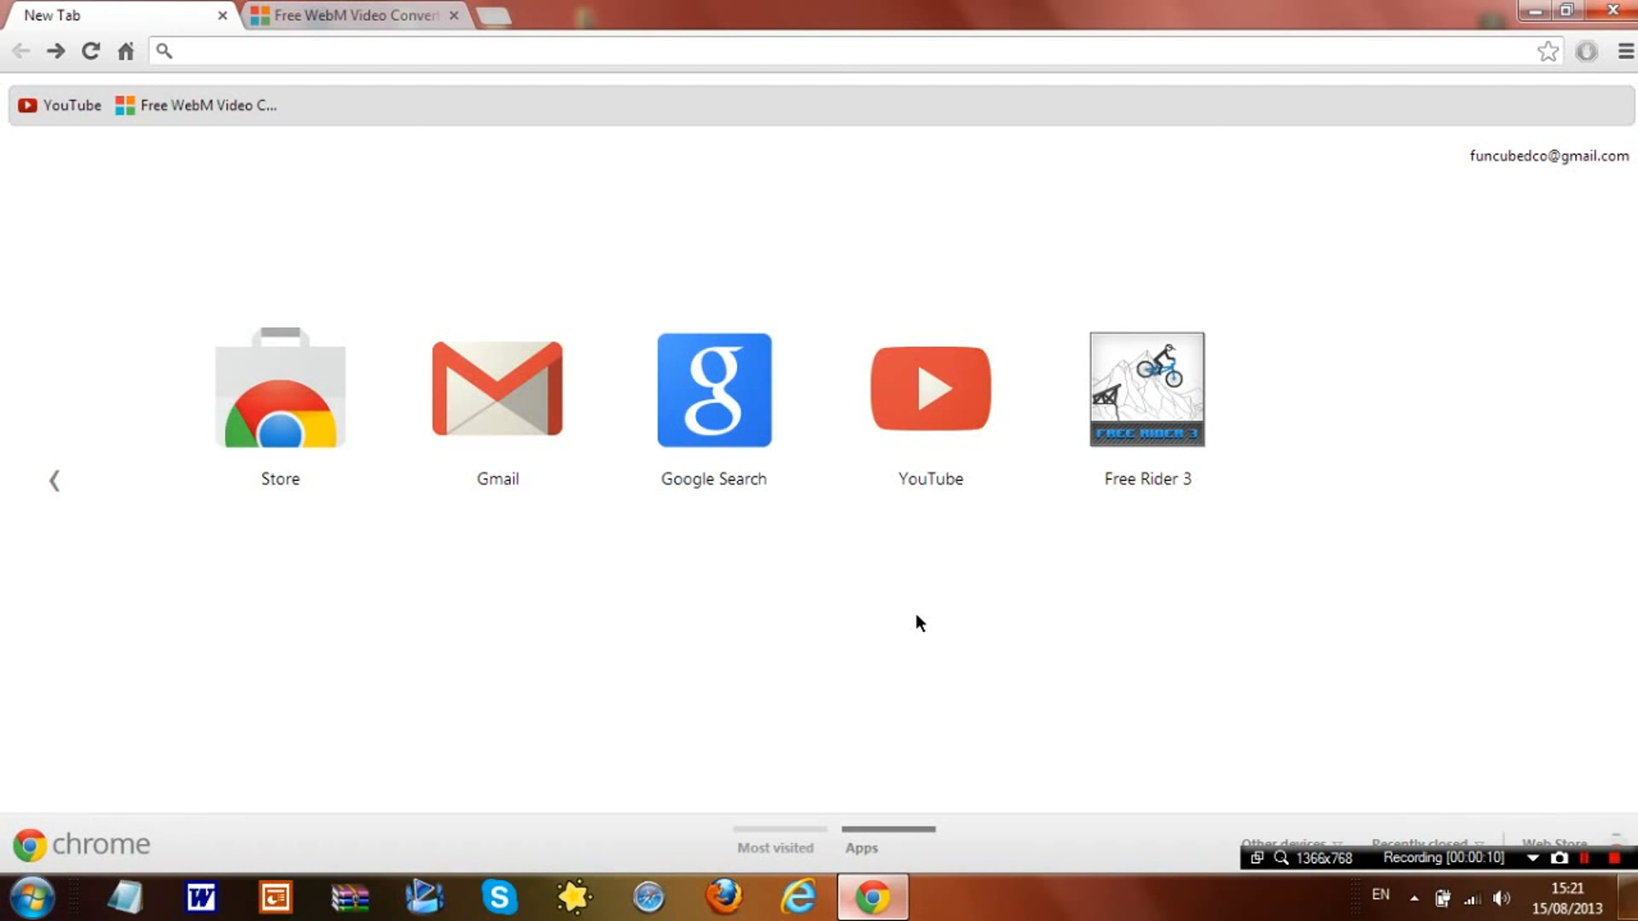
pyautogui.moveTo(495, 236)
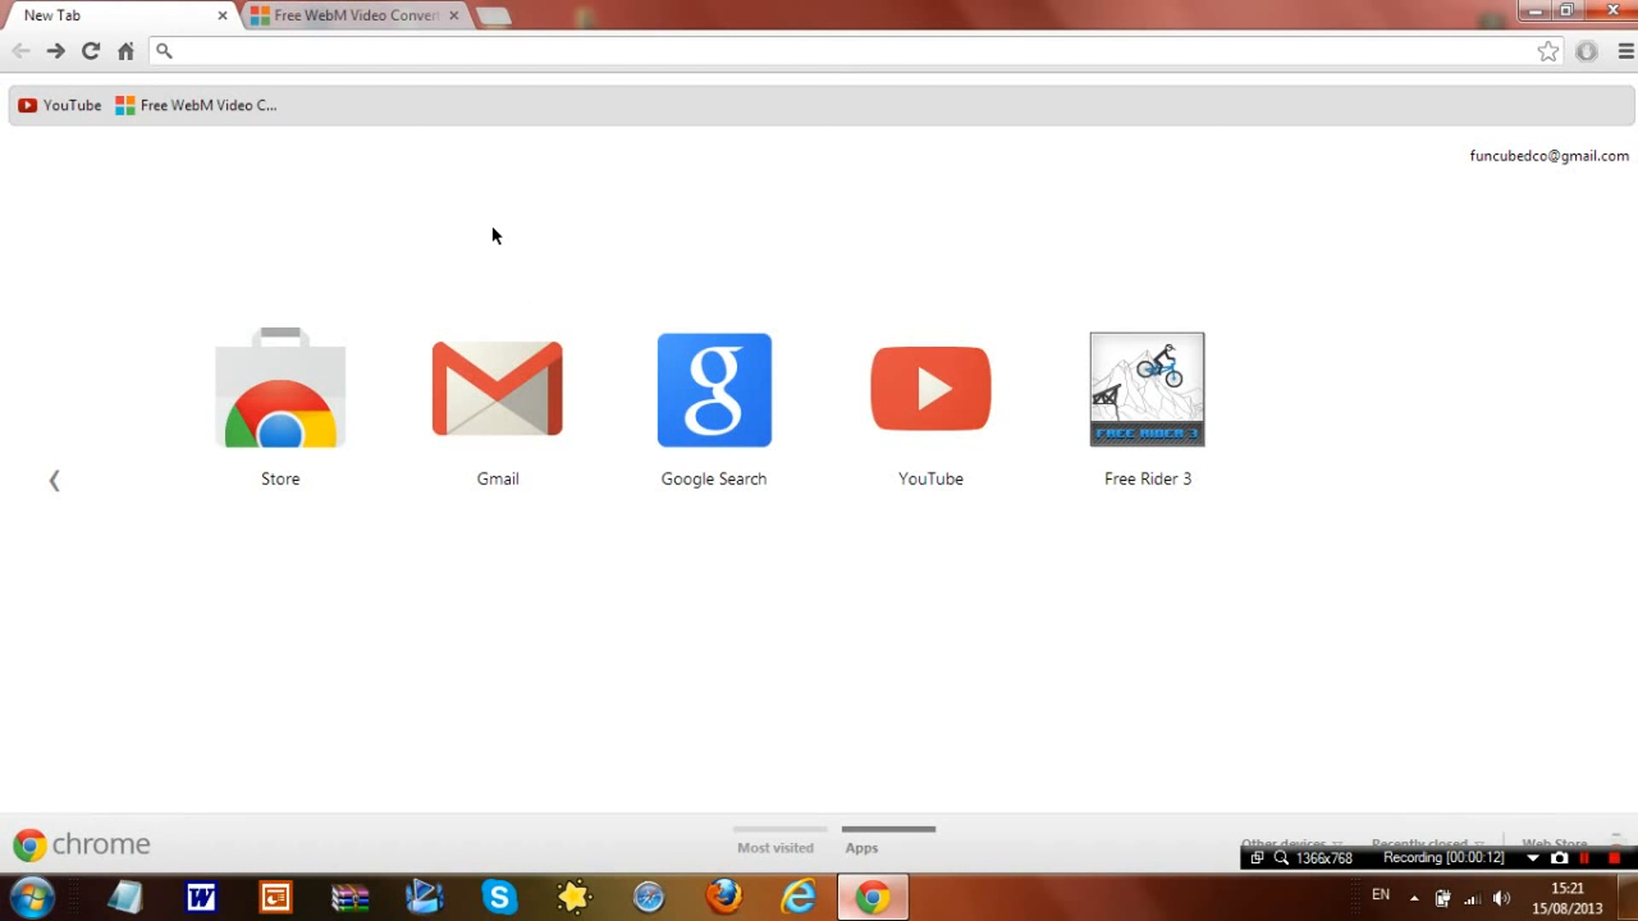
# Switch Chrome to the DVDVideoSoft Free WebM Video Converter page.
pyautogui.click(350, 16)
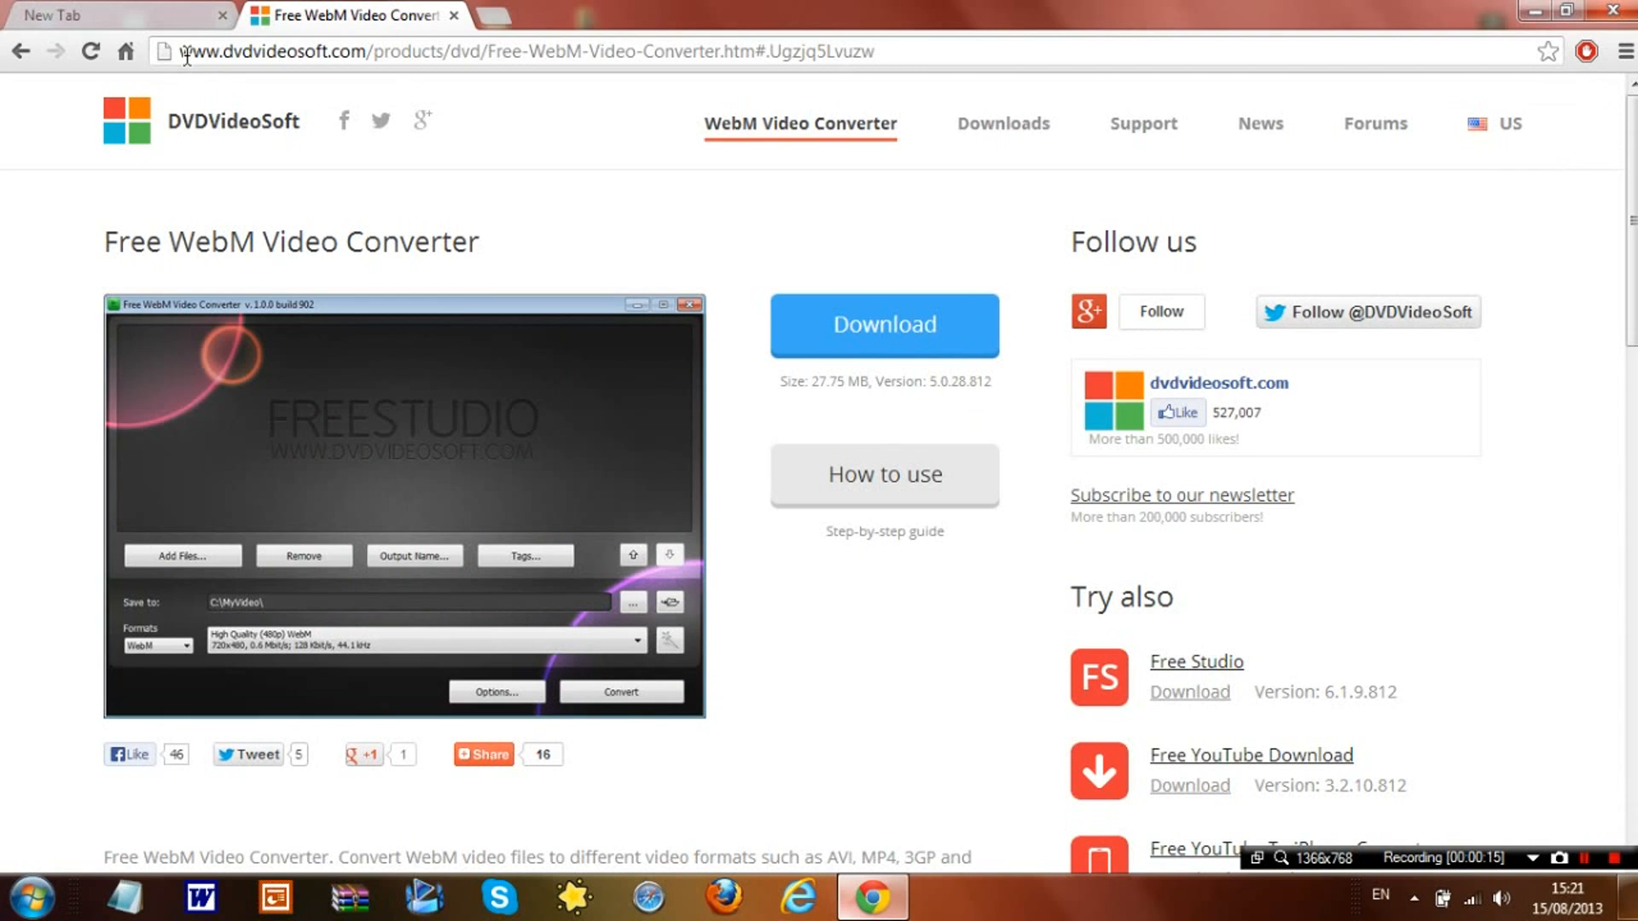
pyautogui.moveTo(510, 273)
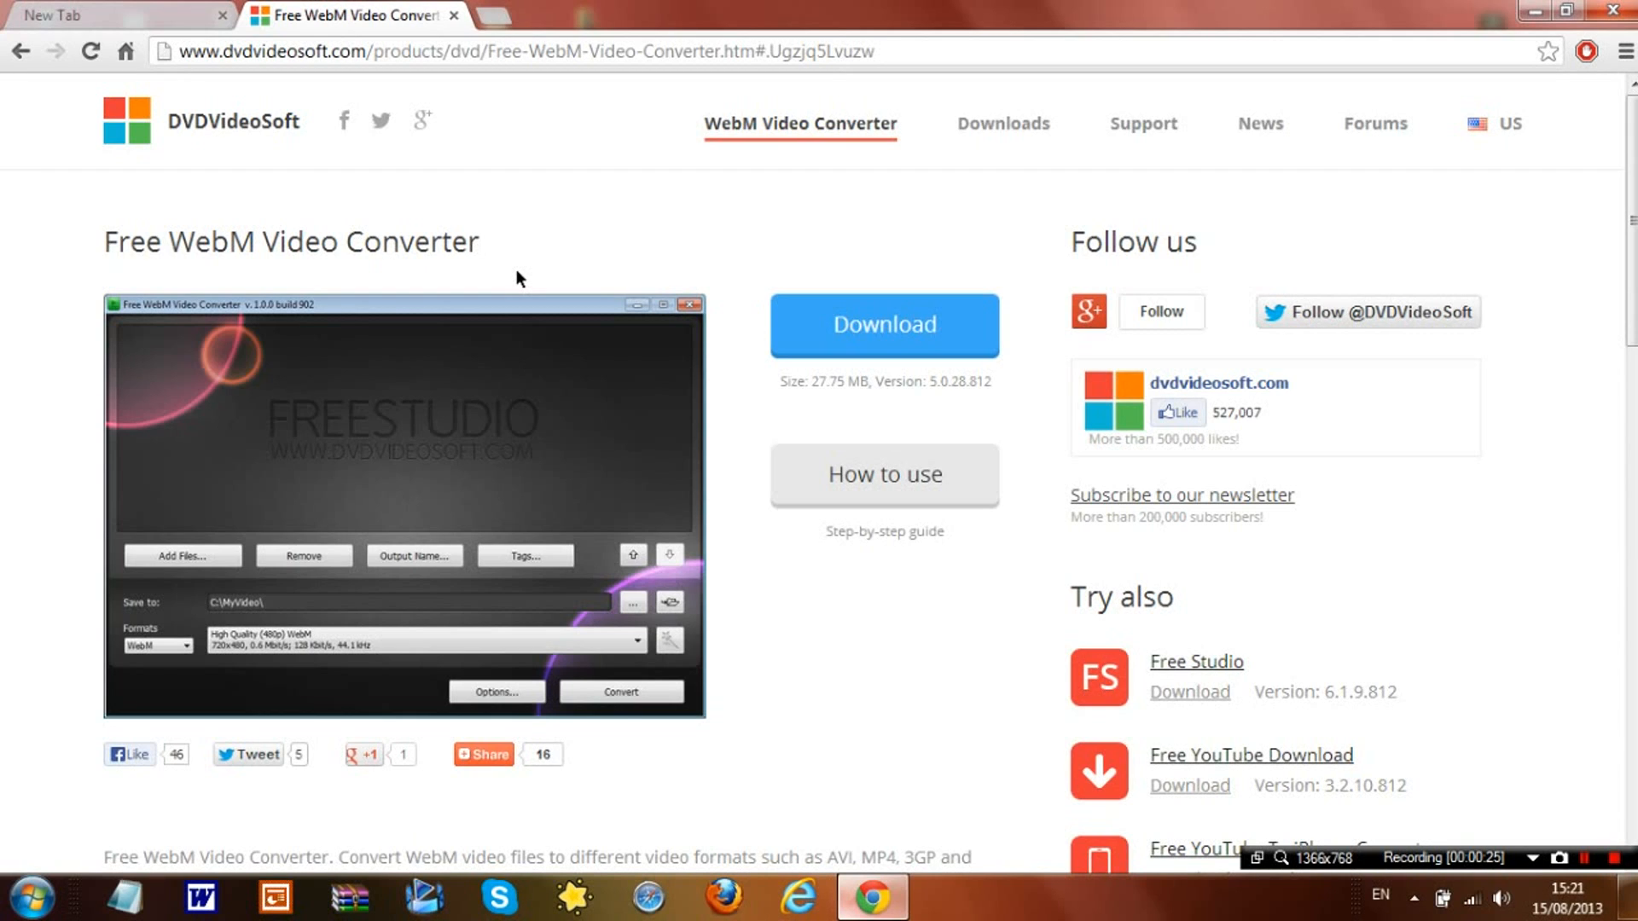
pyautogui.moveTo(882, 632)
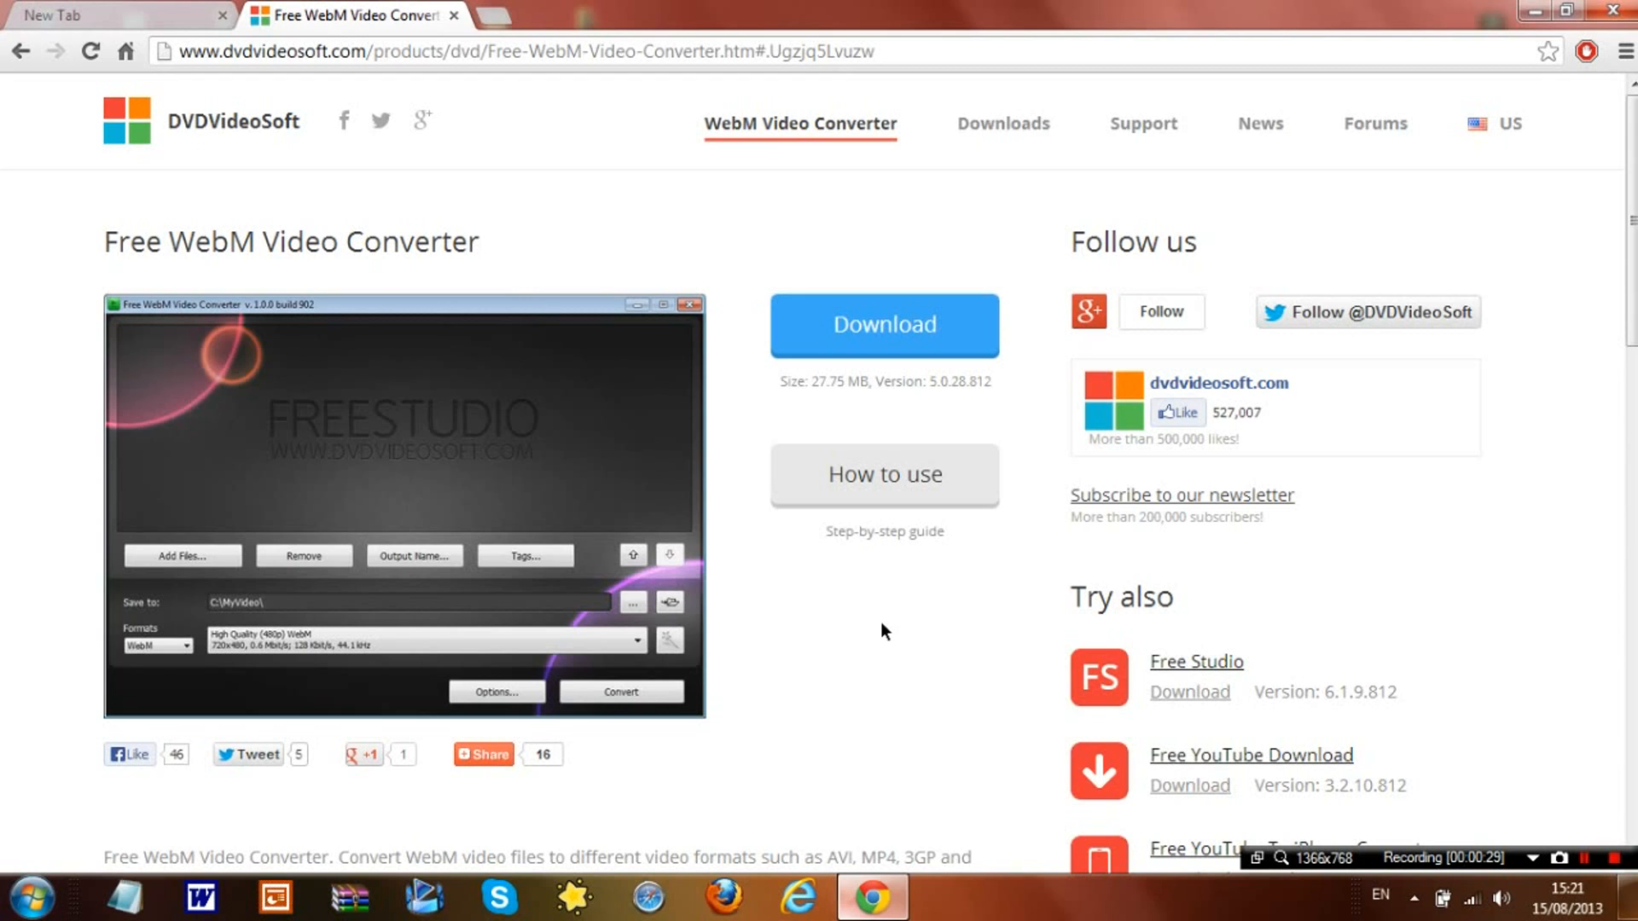
pyautogui.moveTo(820, 737)
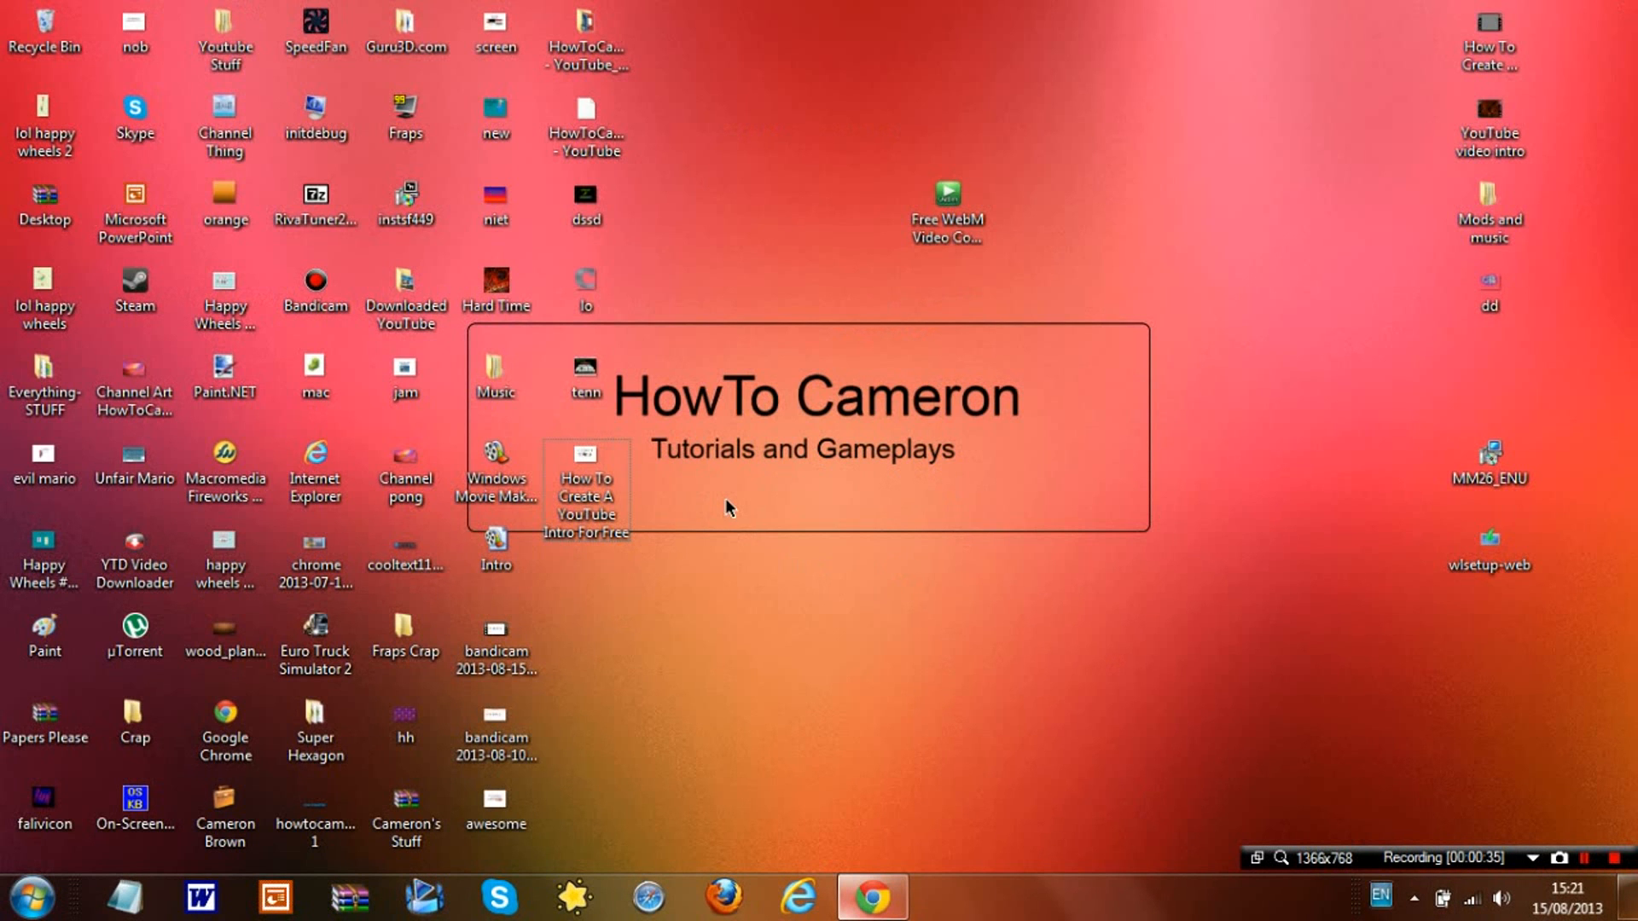
# Launch Free WebM Video Converter from its desktop shortcut.
pyautogui.click(946, 220)
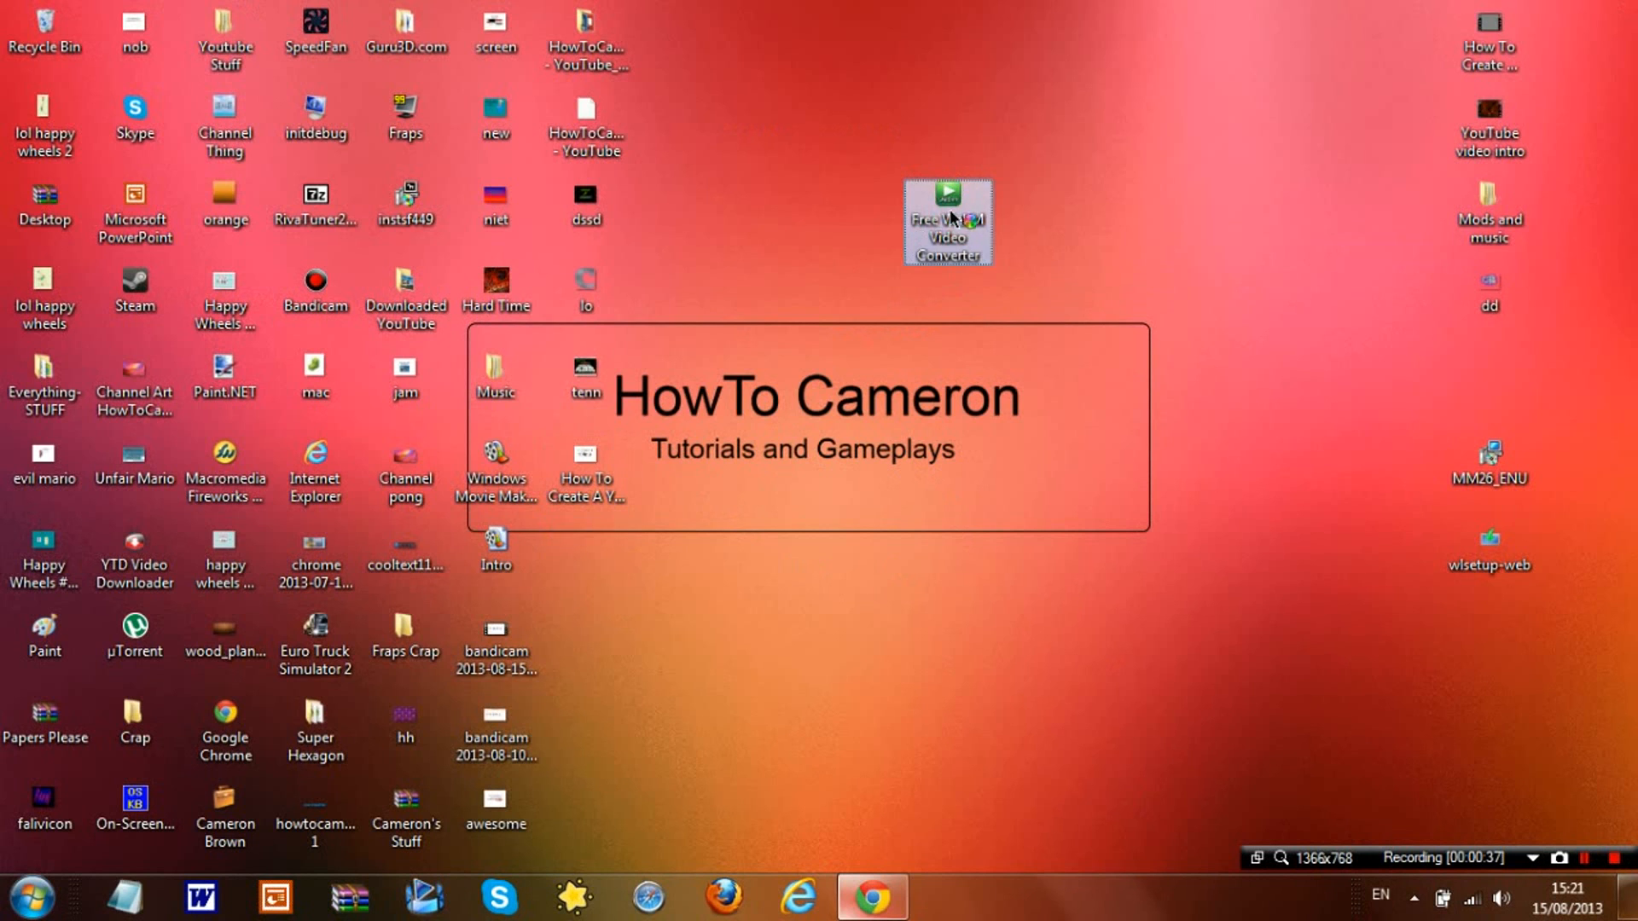
pyautogui.doubleClick(947, 220)
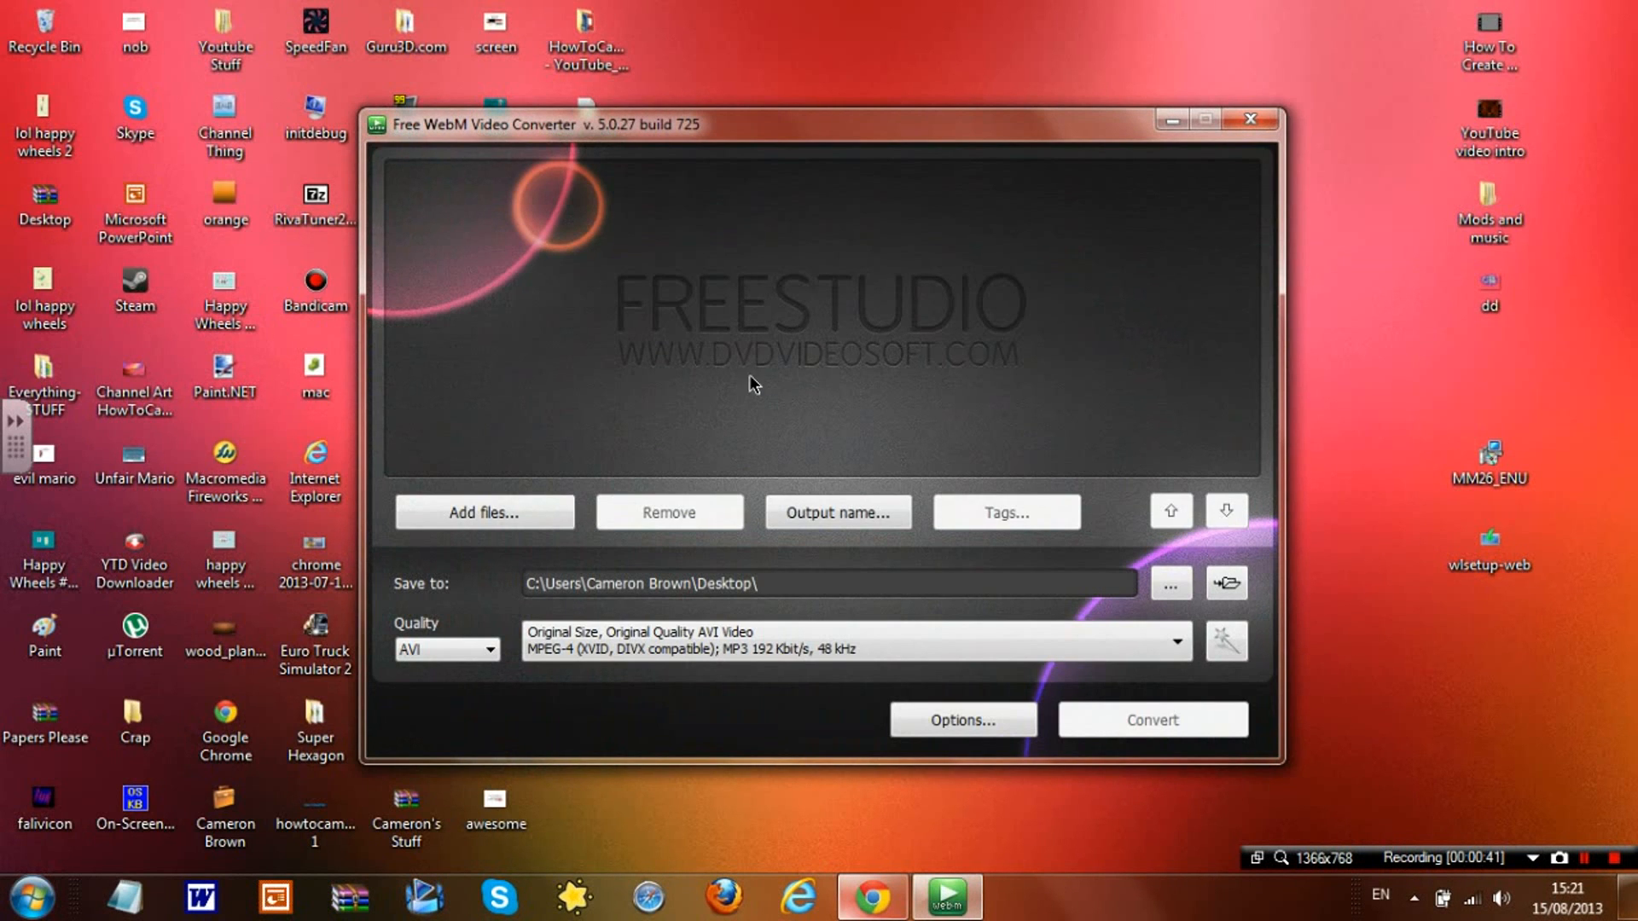
pyautogui.moveTo(754, 341)
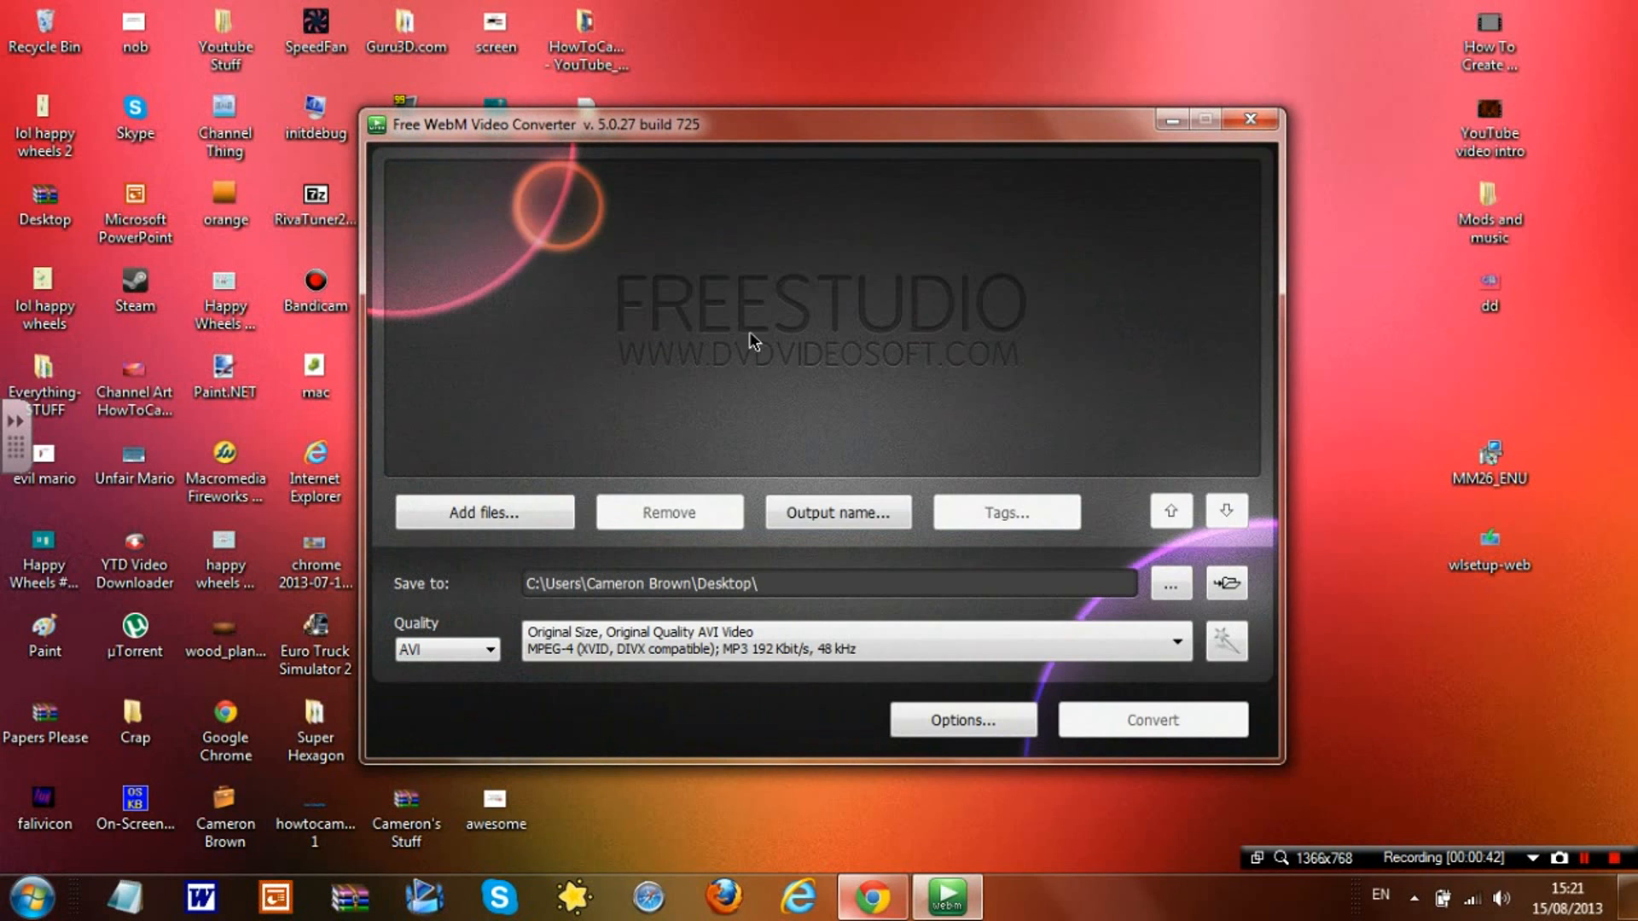
pyautogui.moveTo(720, 304)
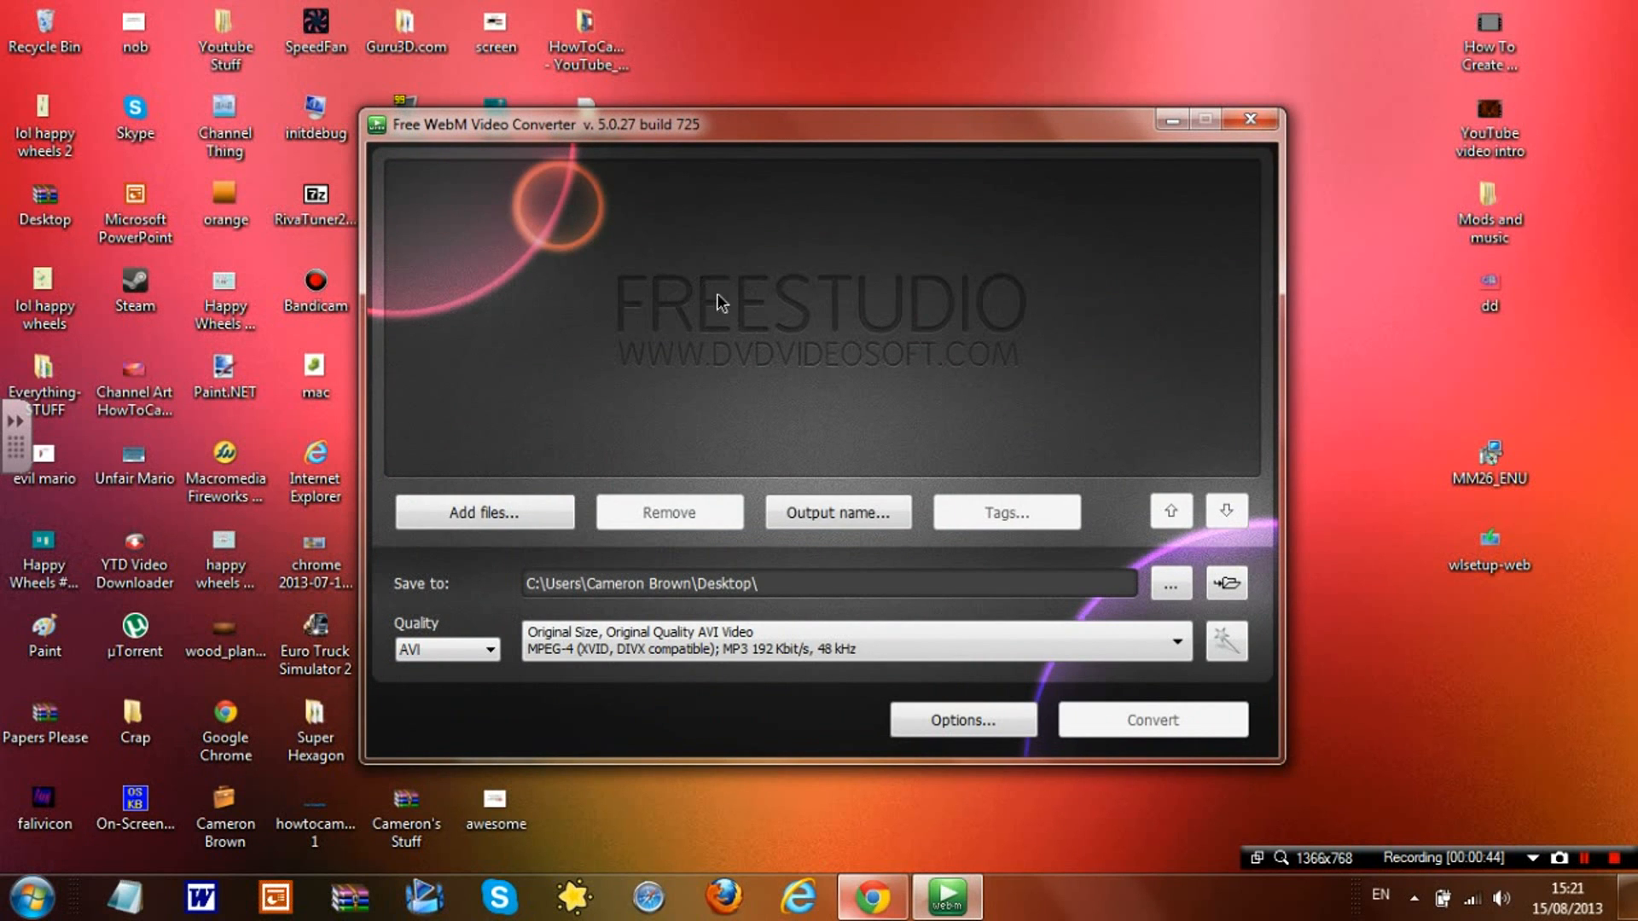
pyautogui.moveTo(469, 578)
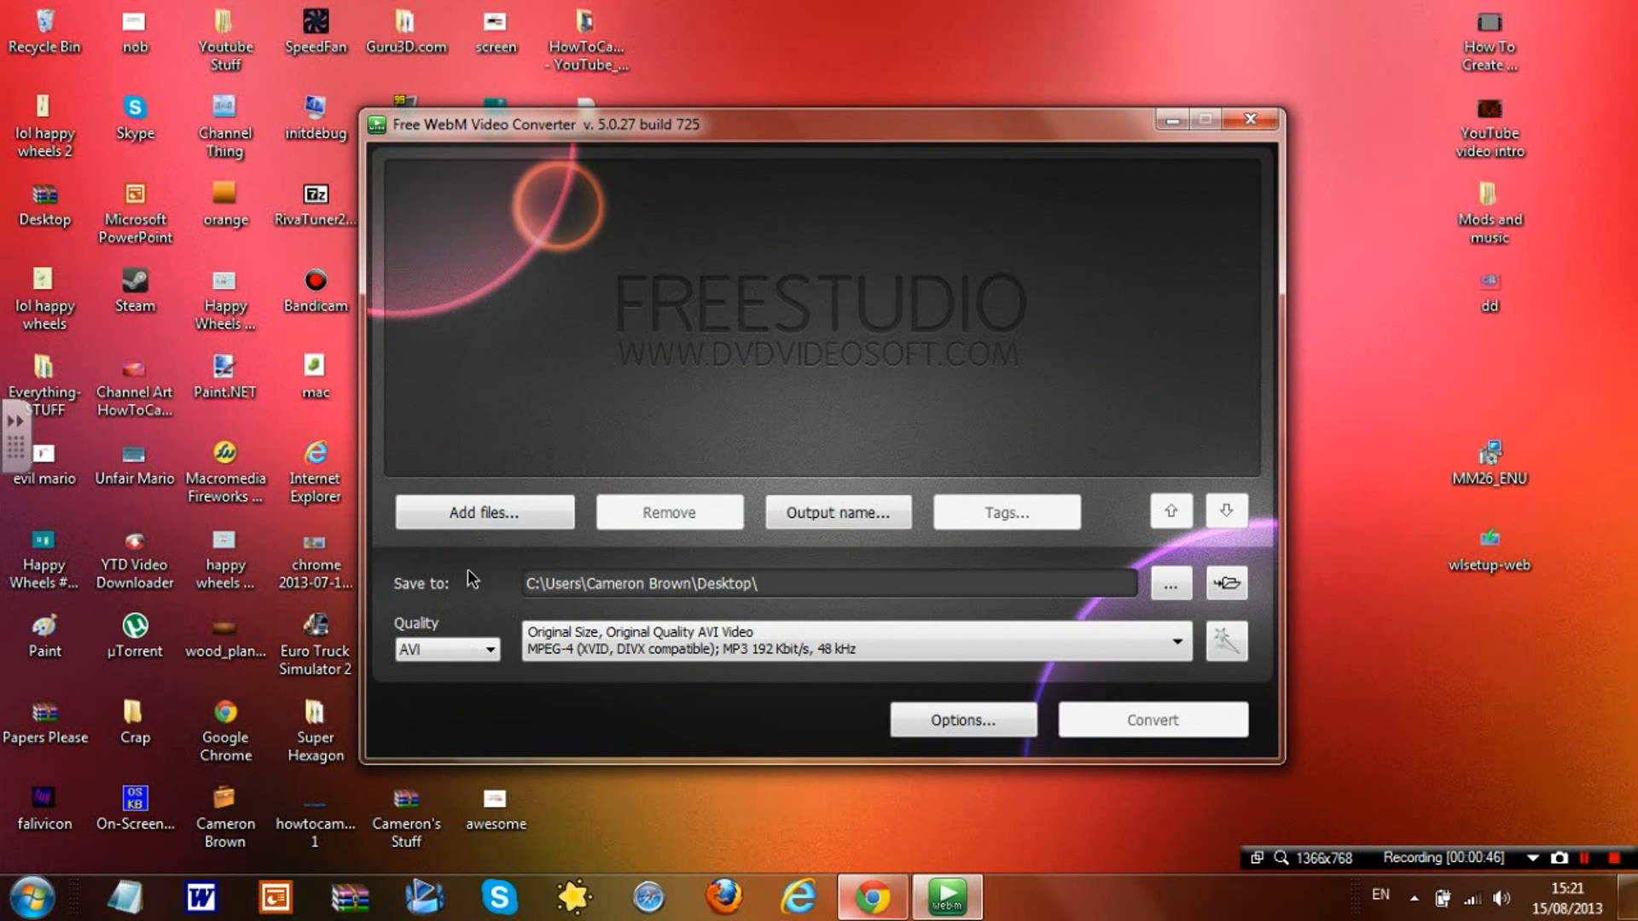
pyautogui.moveTo(483, 513)
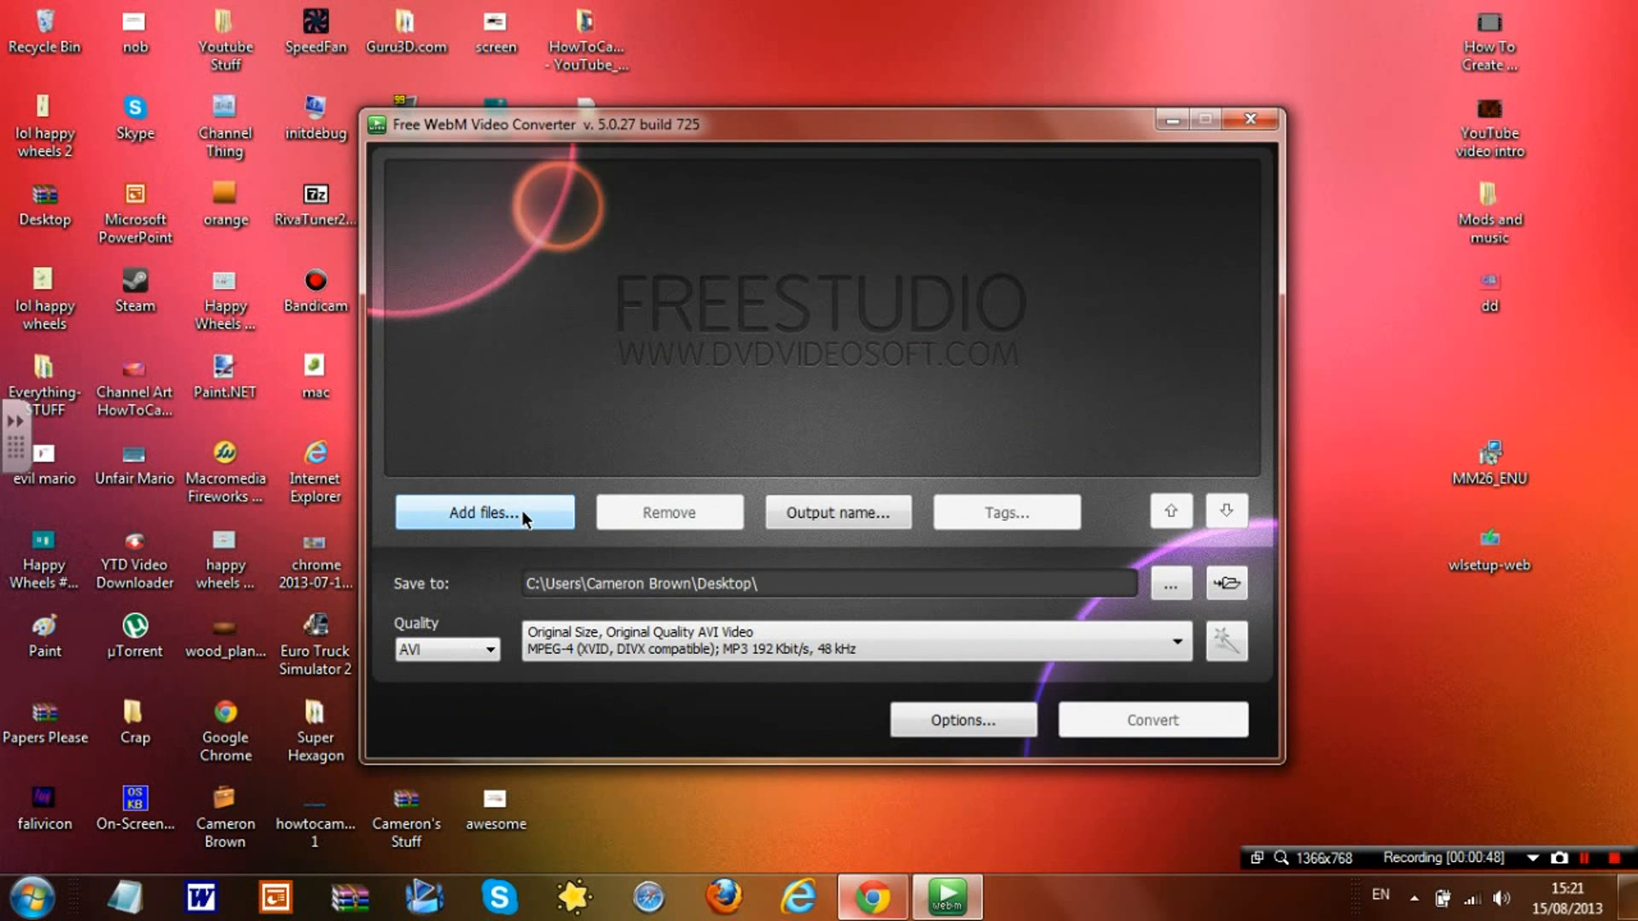
# Add the Bandicam AVI recording and show the output format list with AVI current.
pyautogui.click(483, 514)
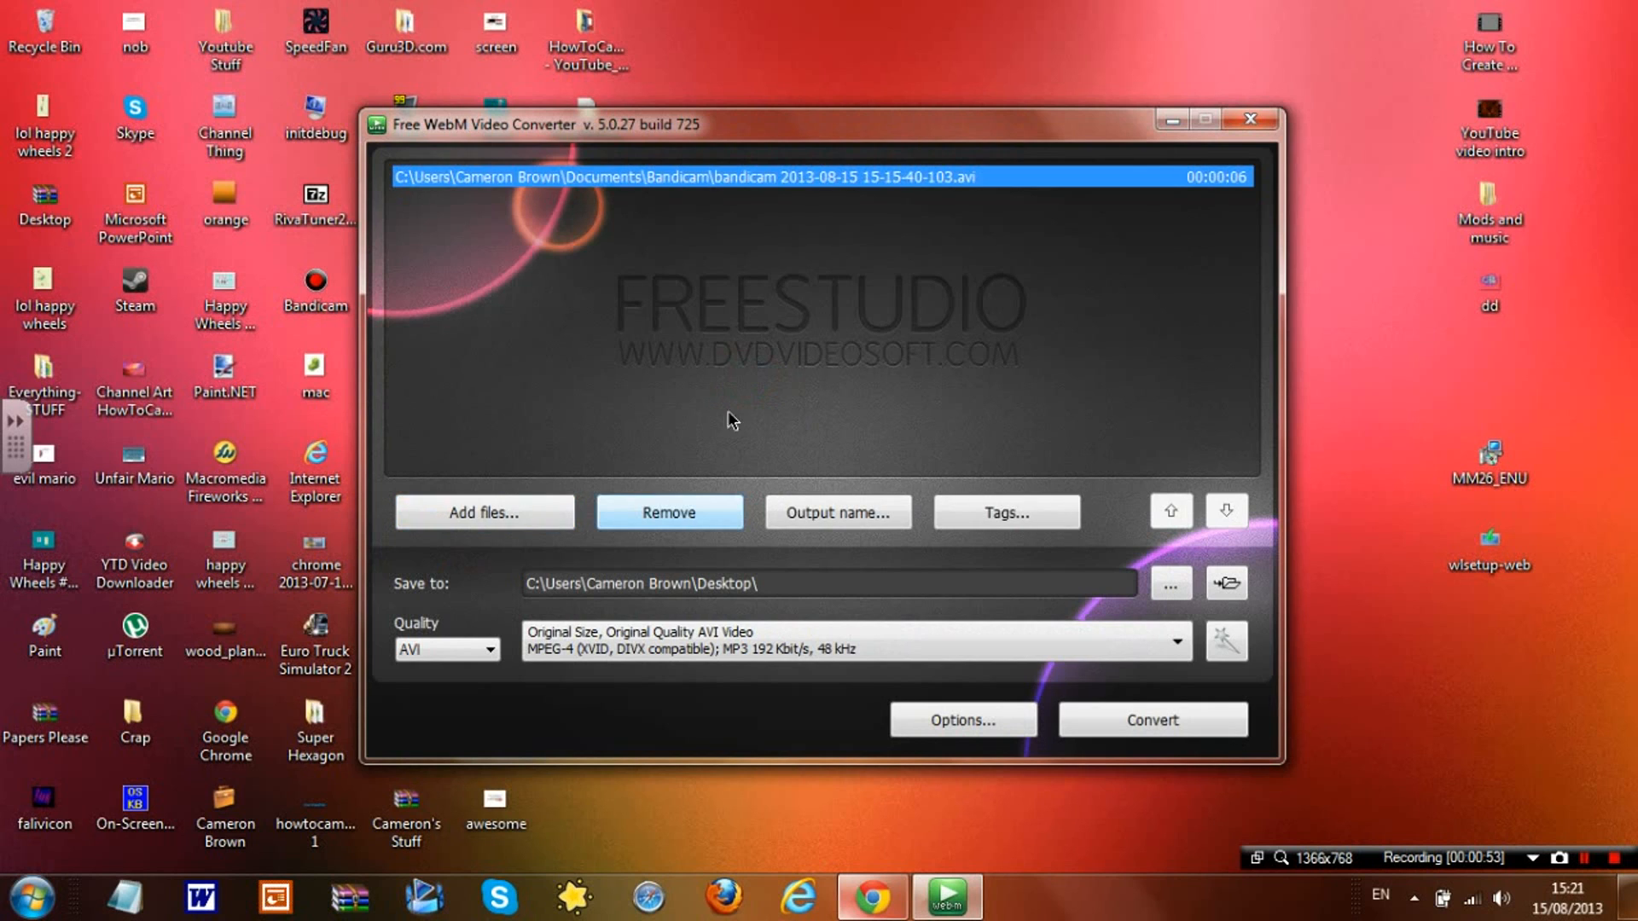
pyautogui.moveTo(408, 626)
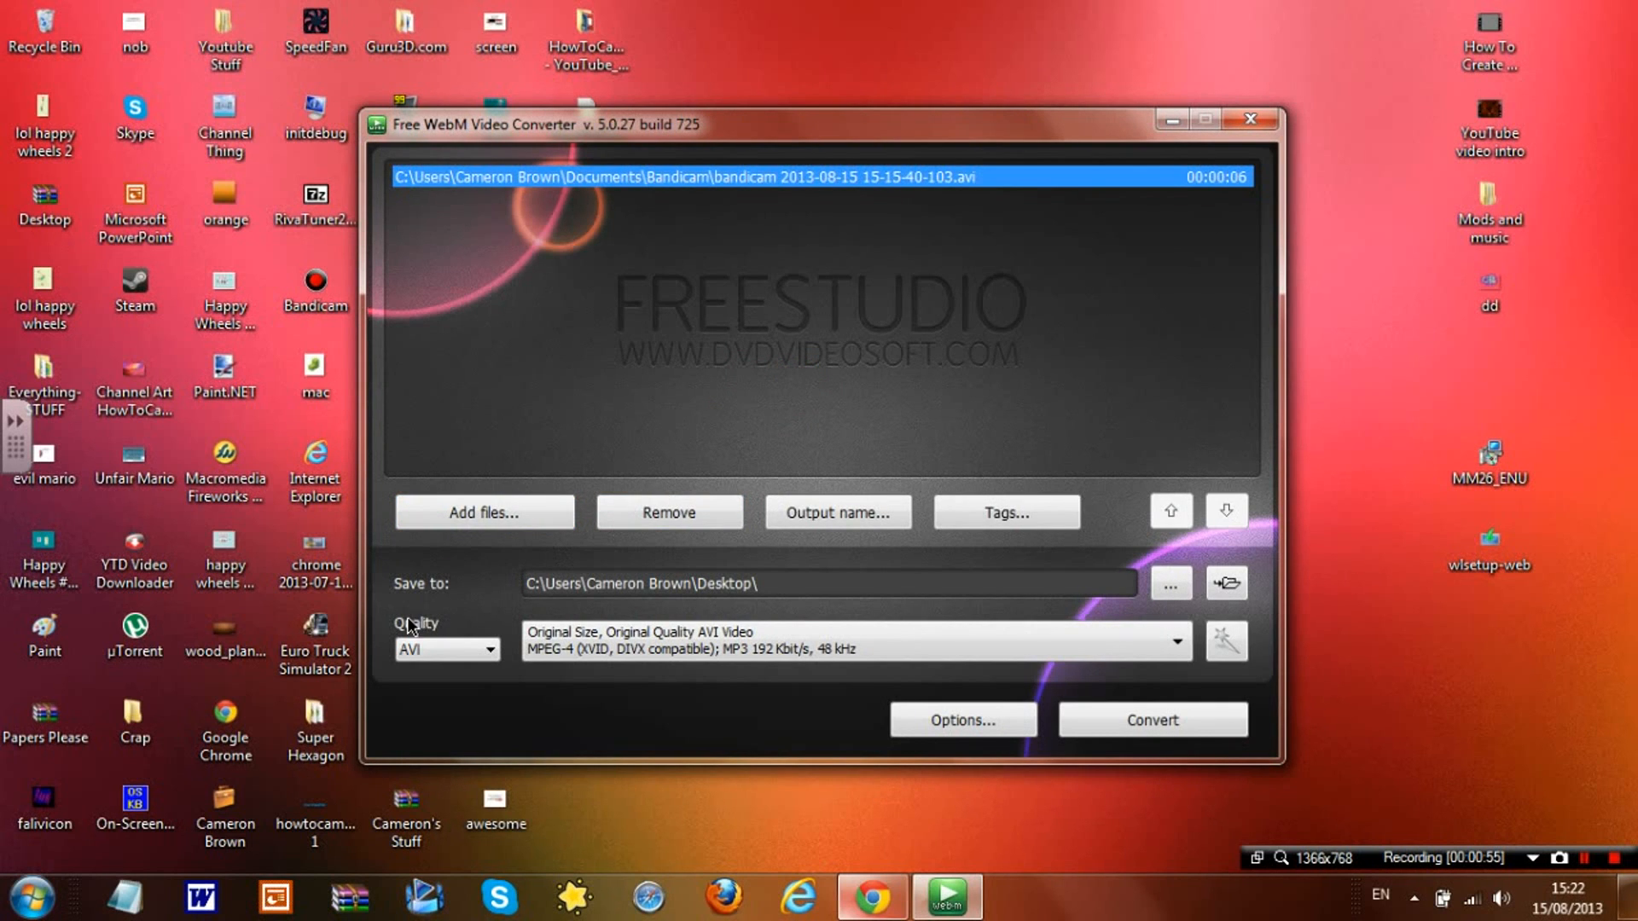
pyautogui.click(488, 648)
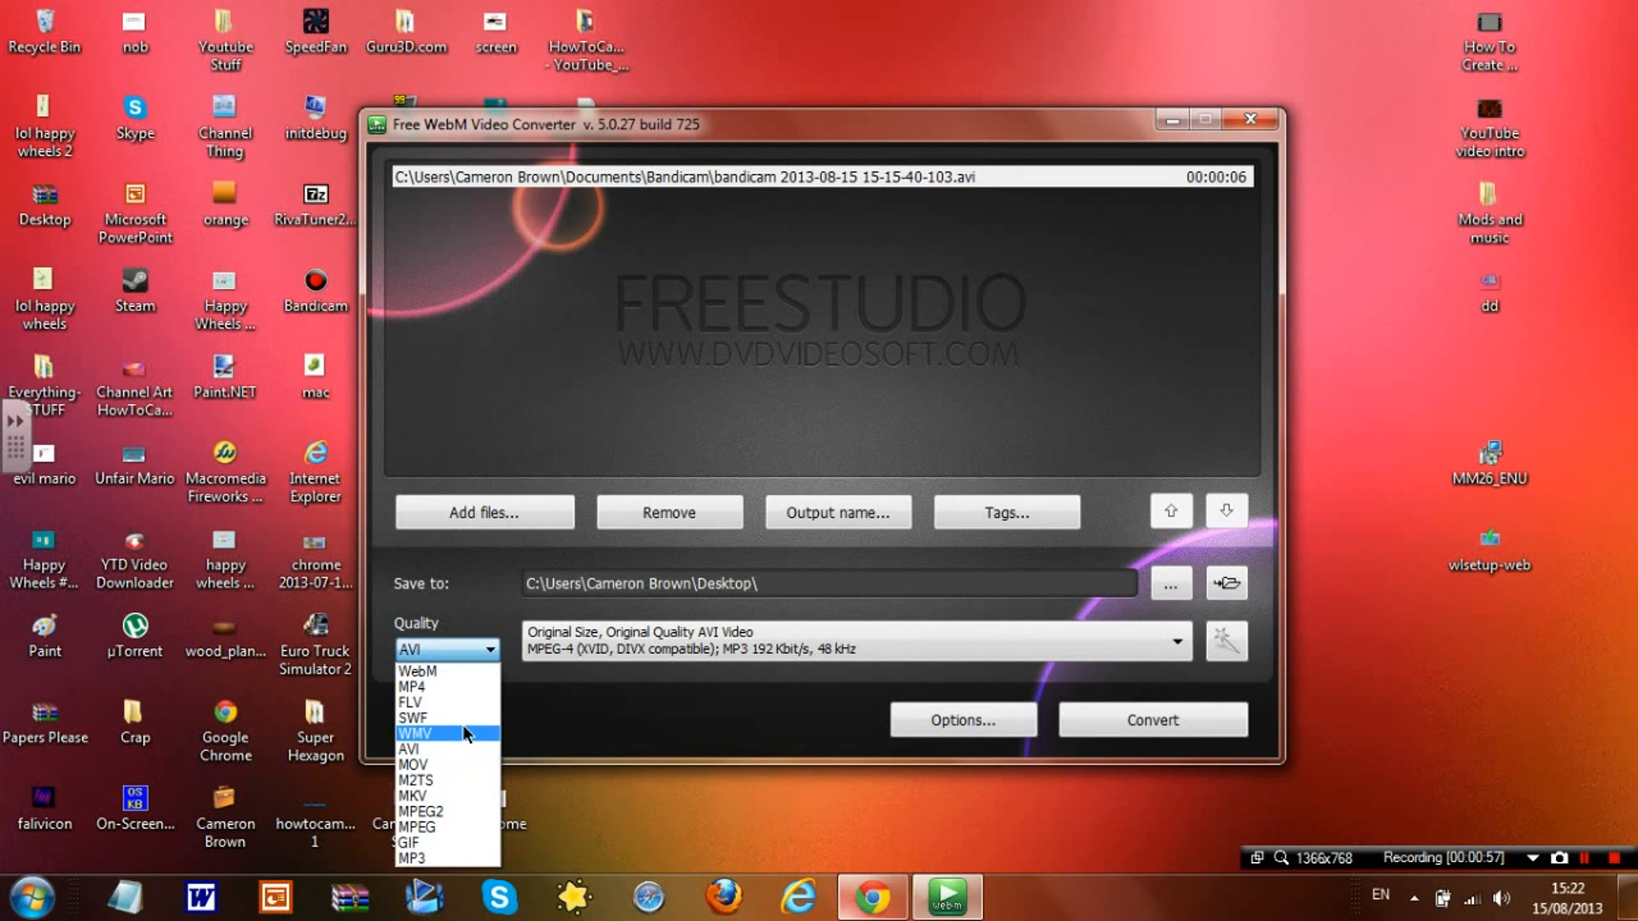
pyautogui.moveTo(413, 764)
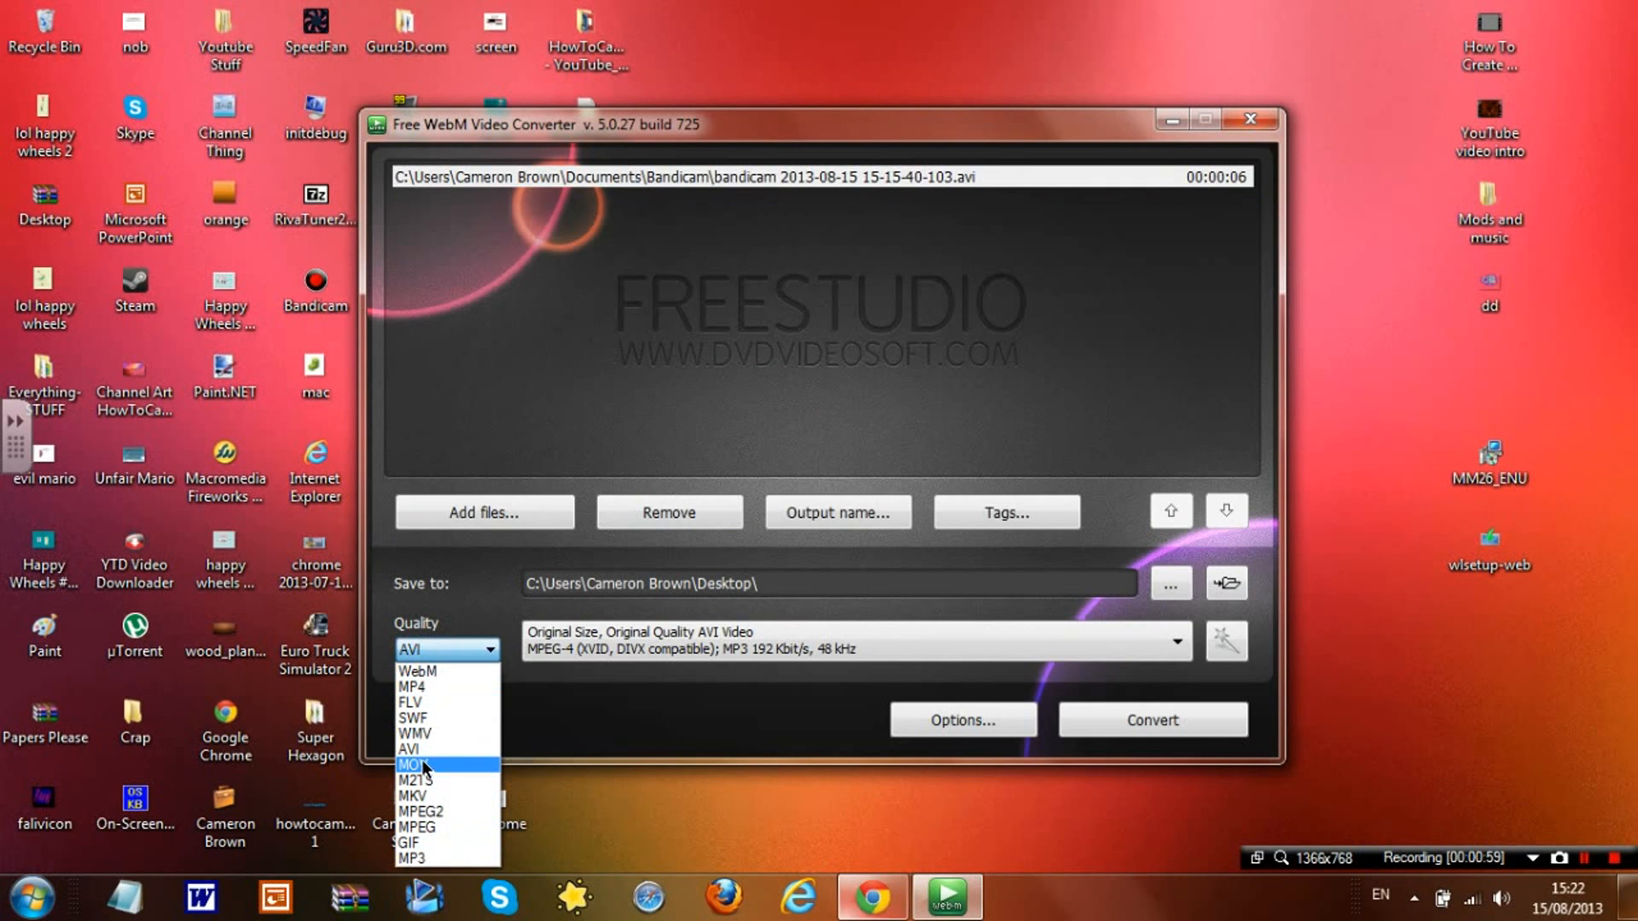
pyautogui.moveTo(414, 734)
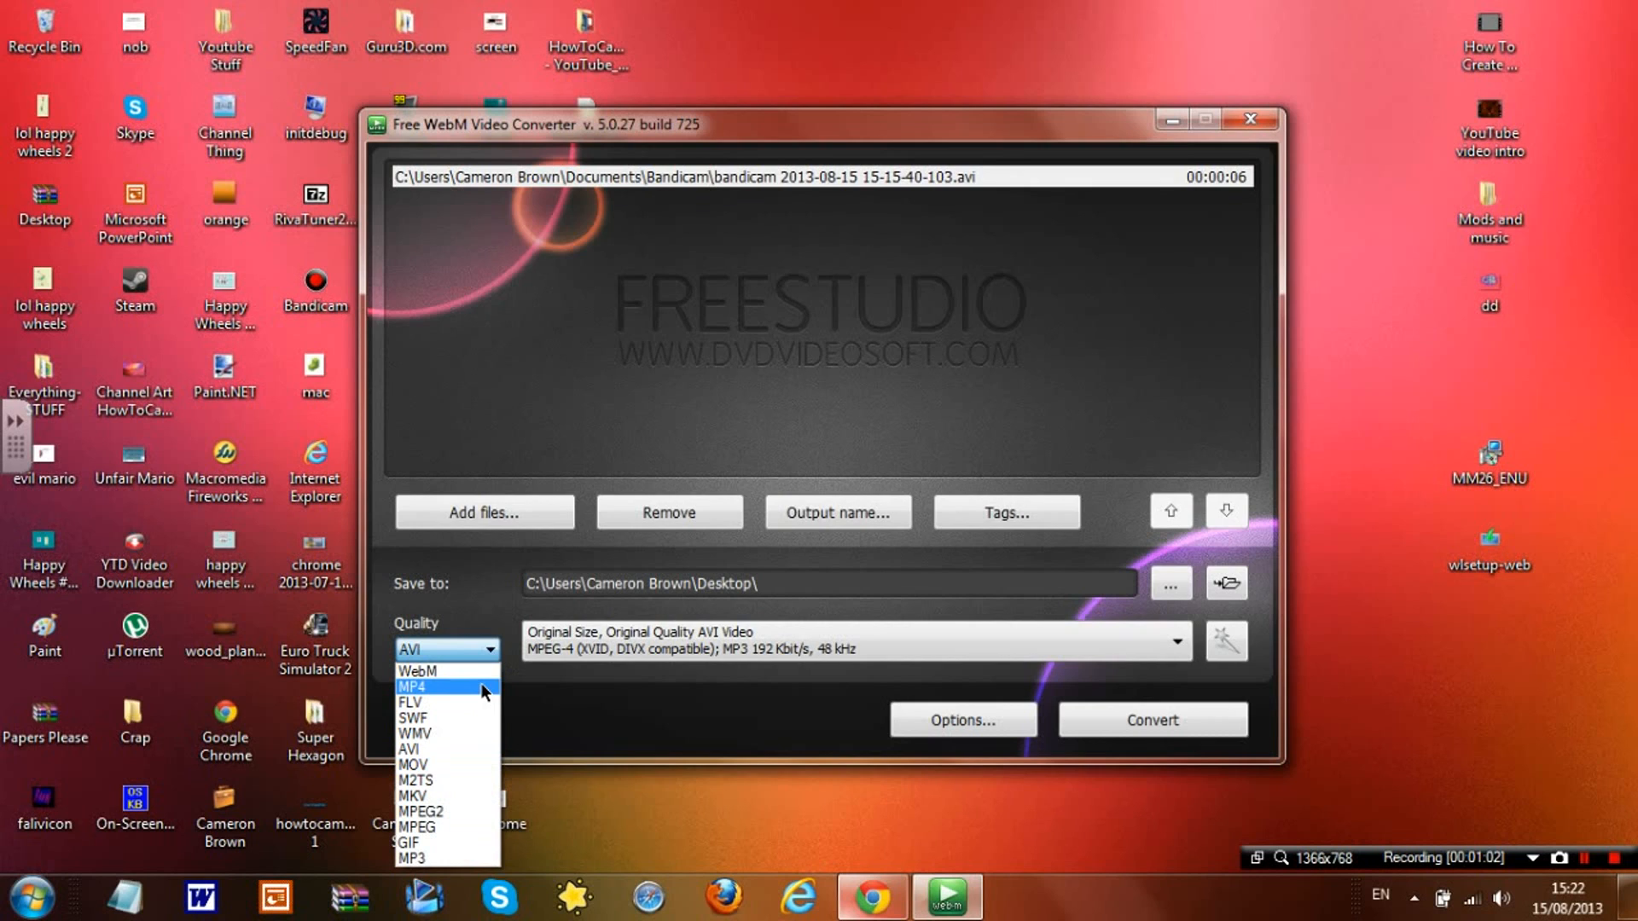
pyautogui.moveTo(485, 739)
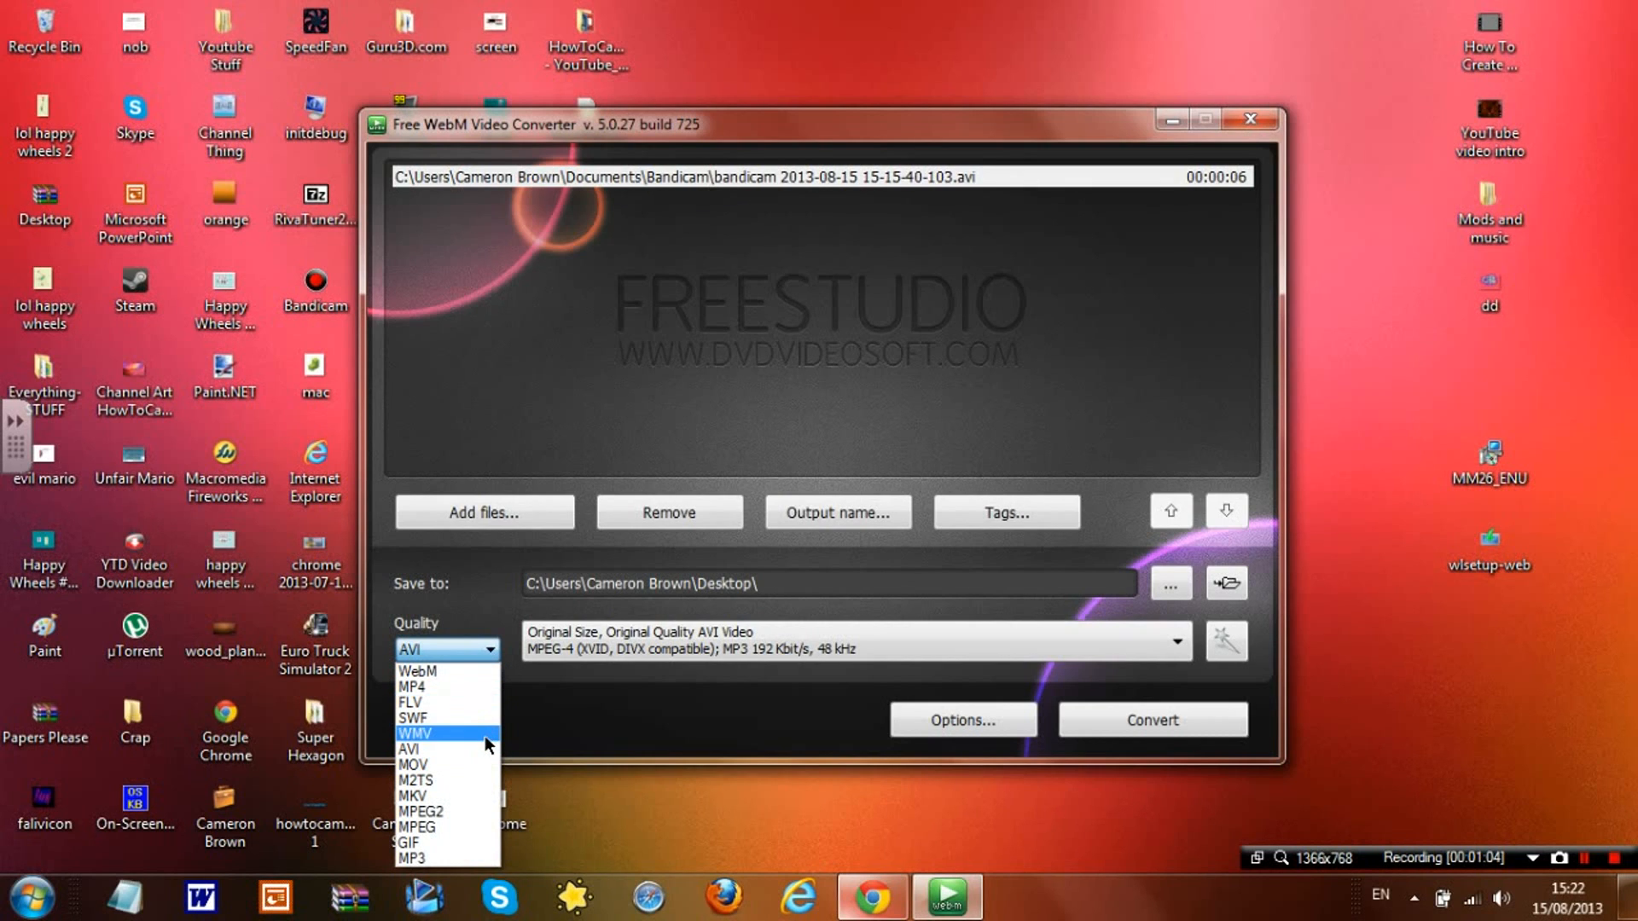
pyautogui.moveTo(483, 764)
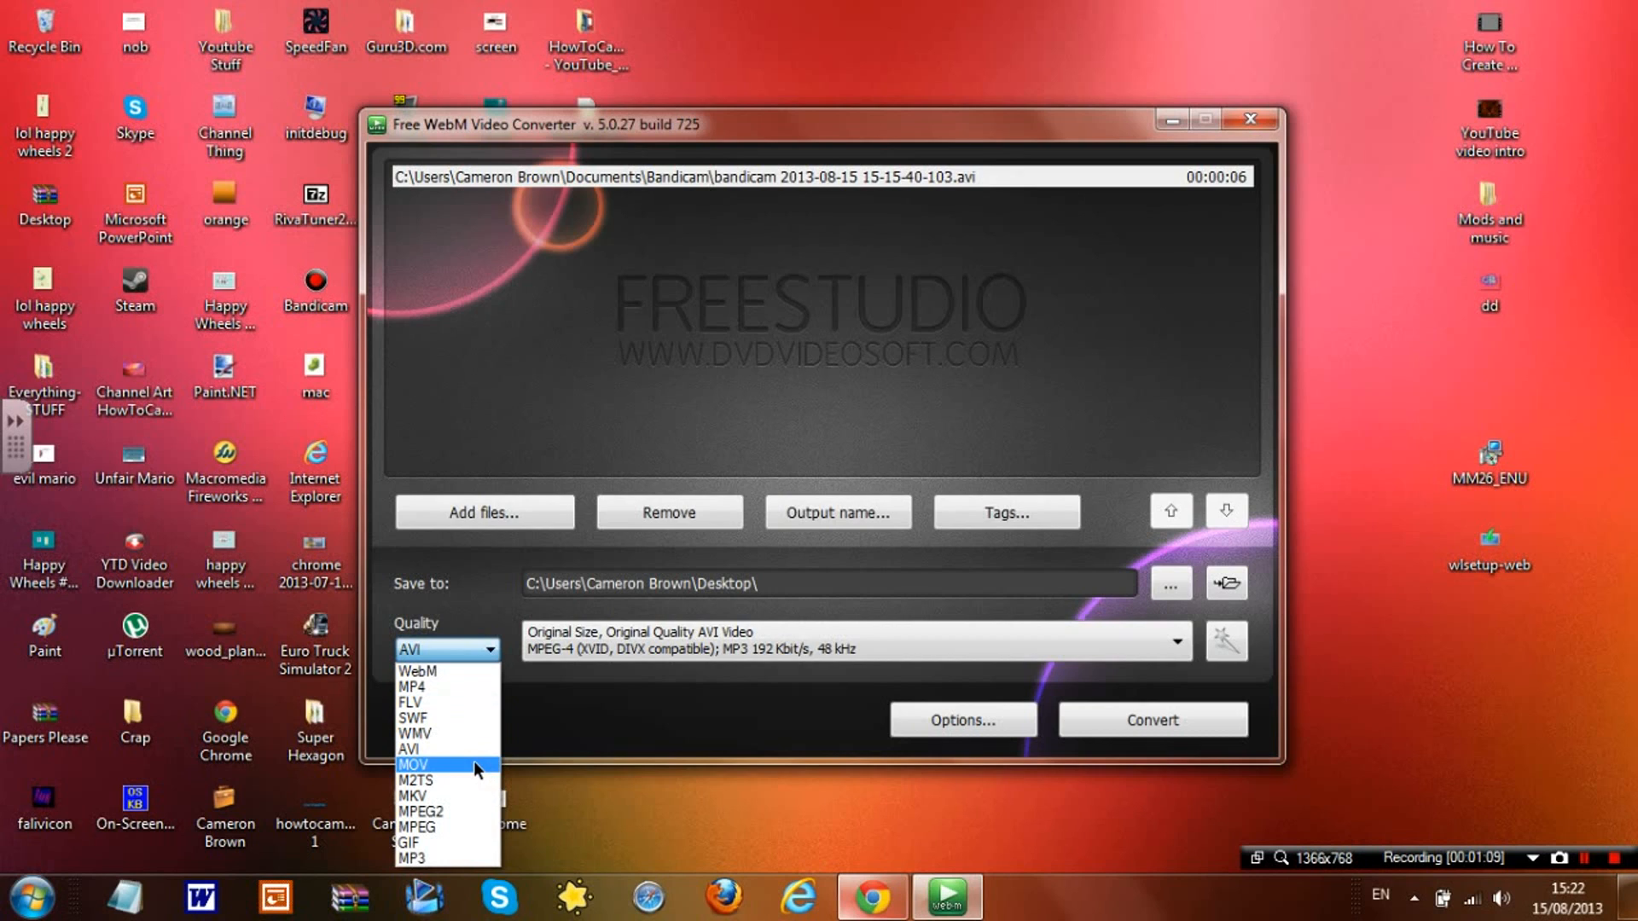
pyautogui.moveTo(473, 752)
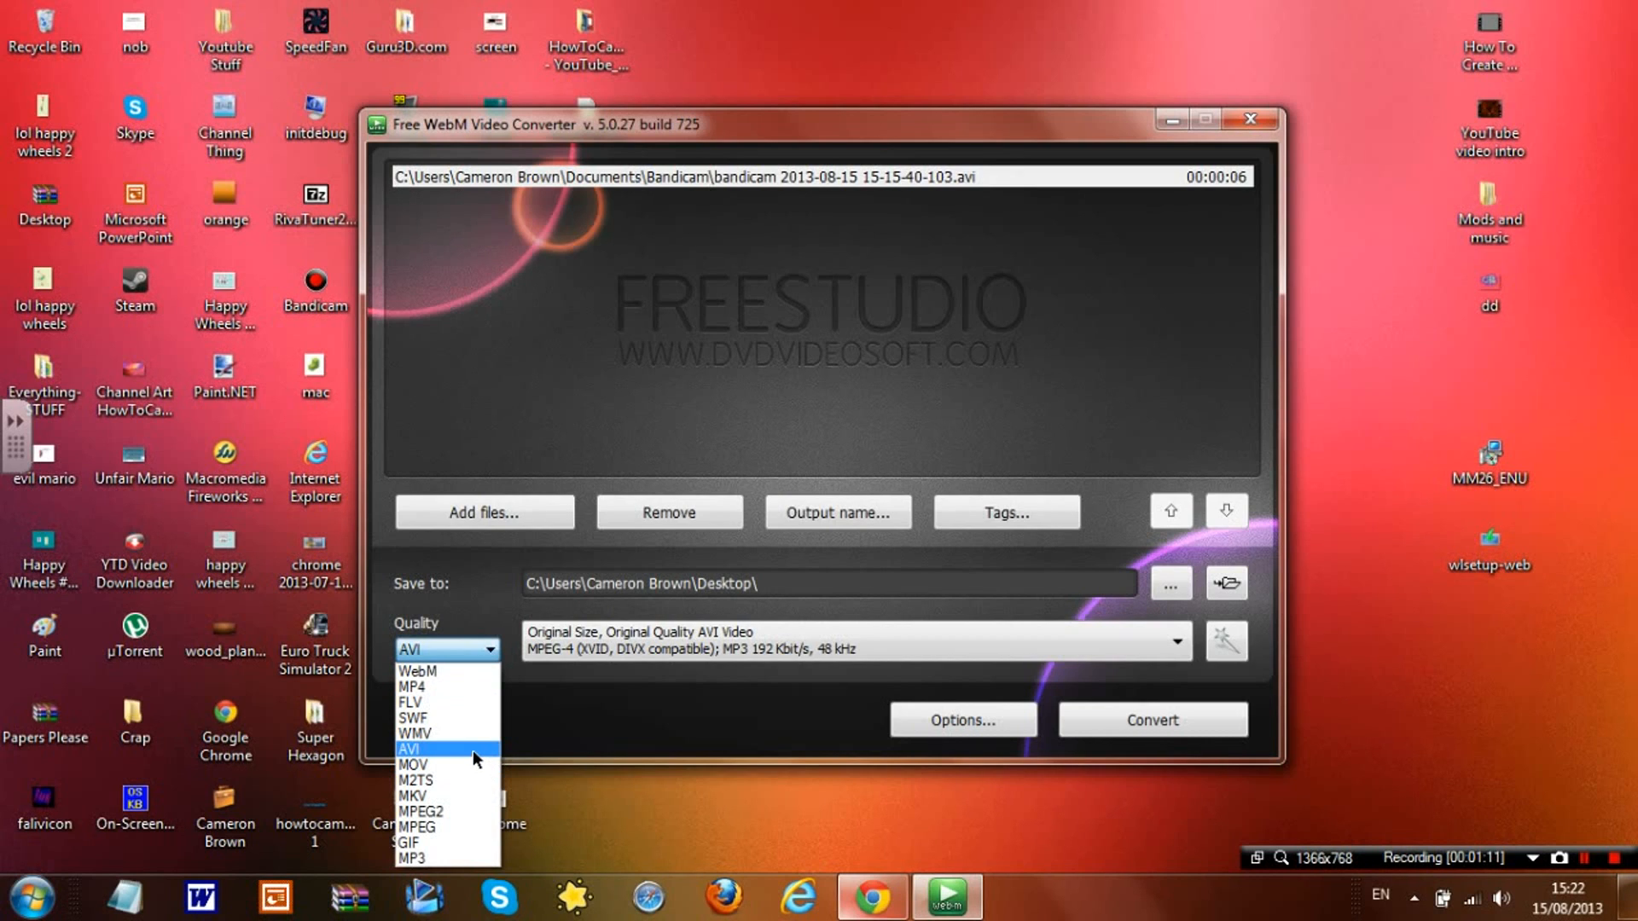
pyautogui.moveTo(457, 718)
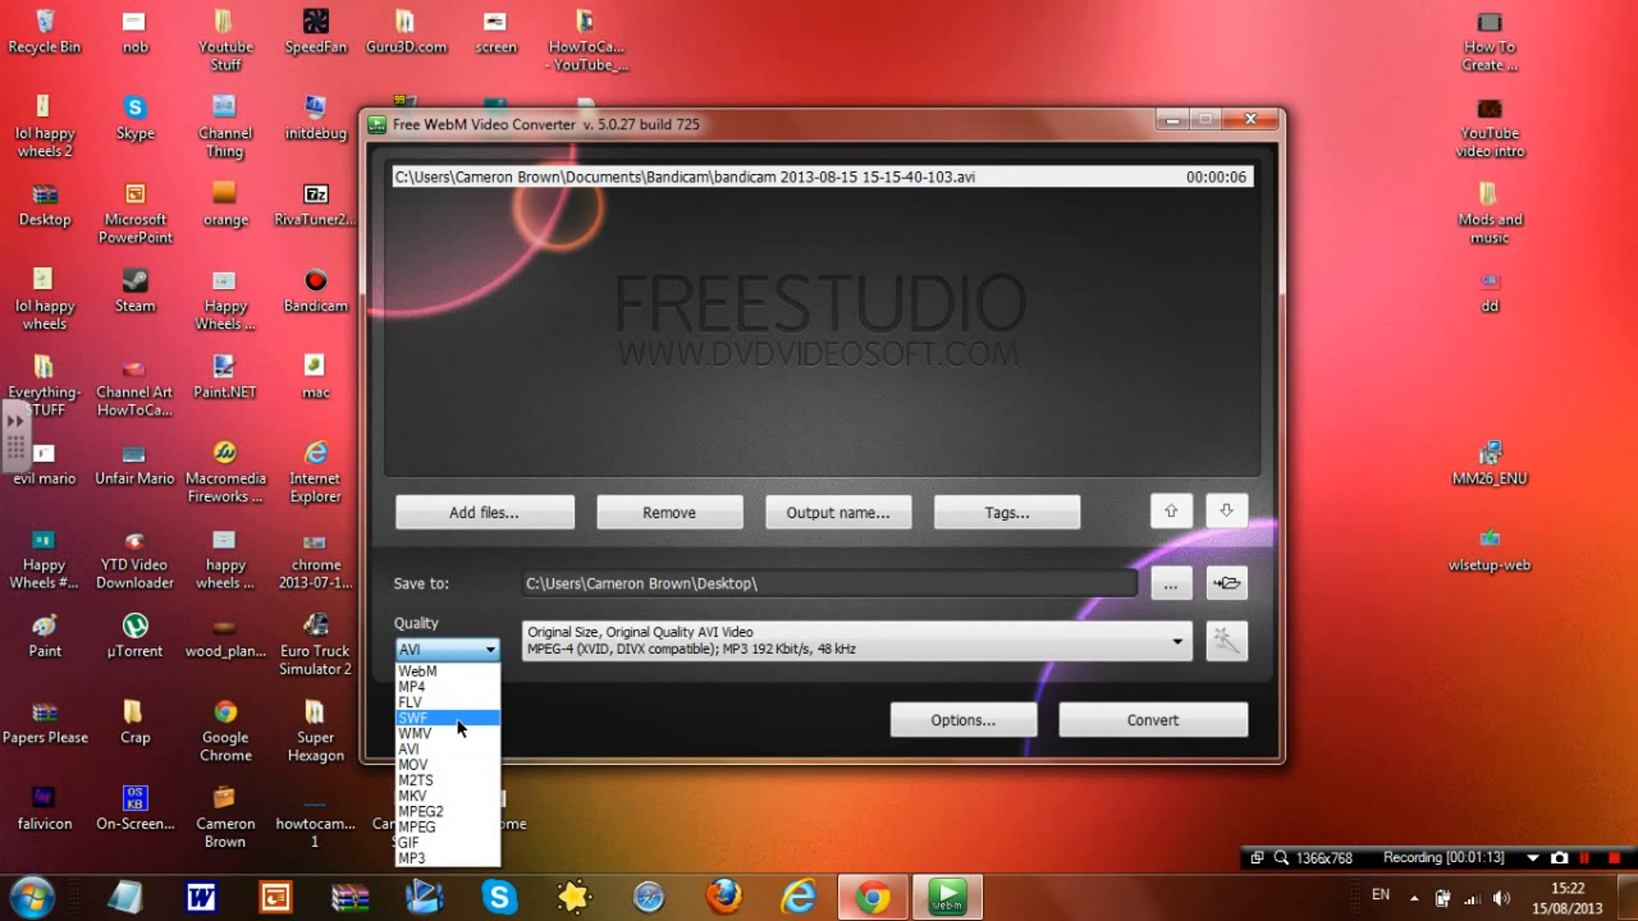
pyautogui.moveTo(458, 704)
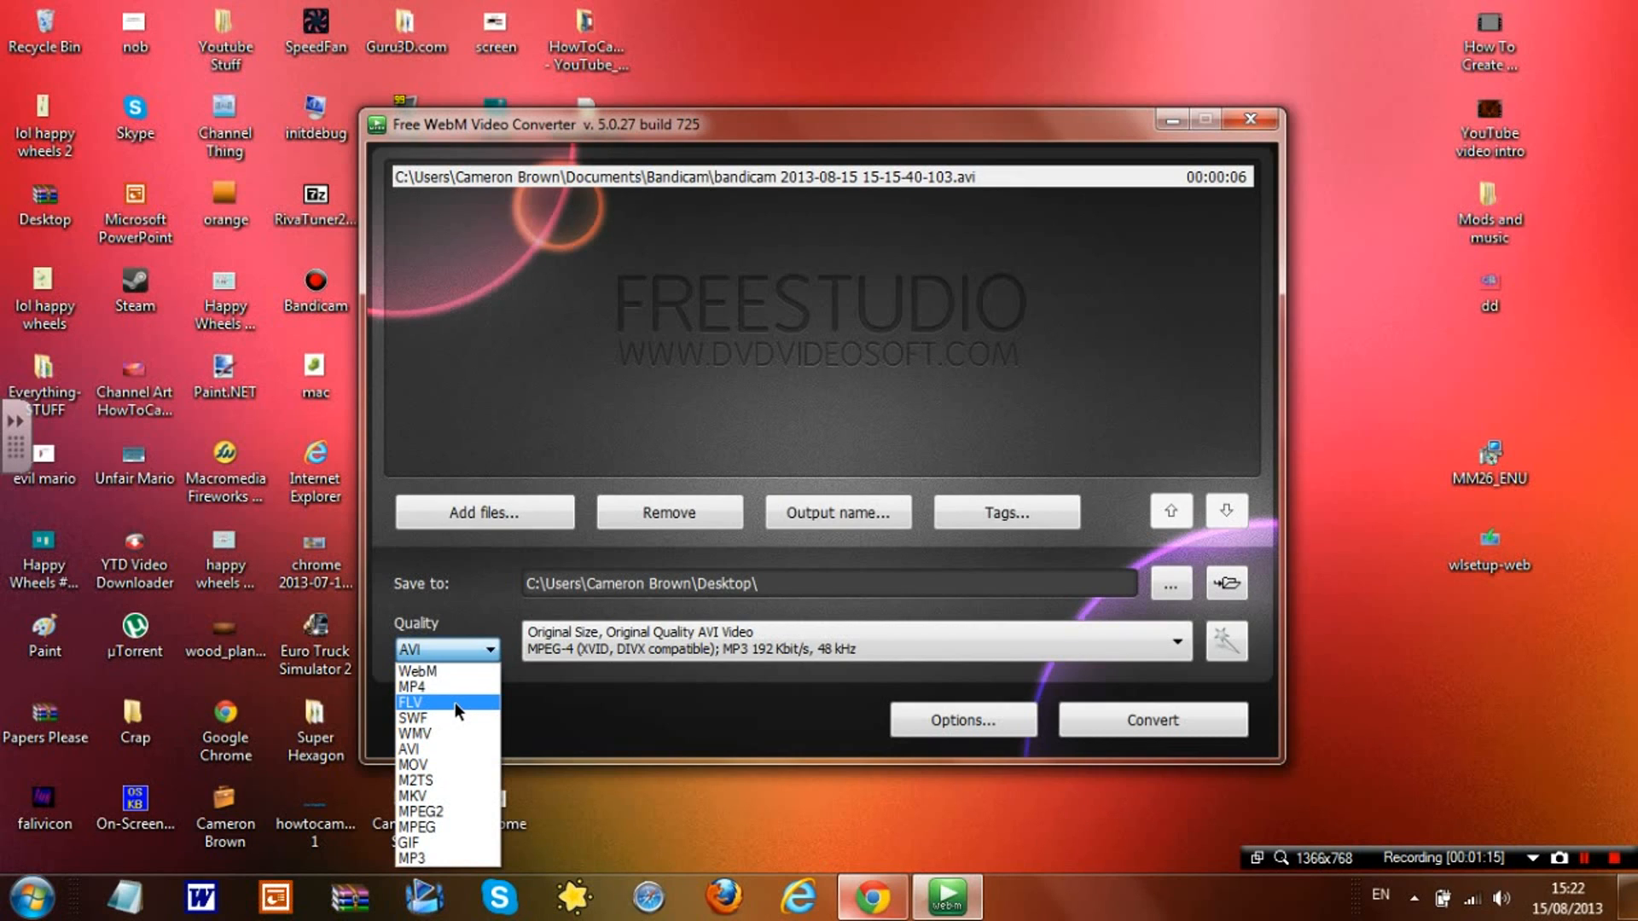
pyautogui.moveTo(449, 670)
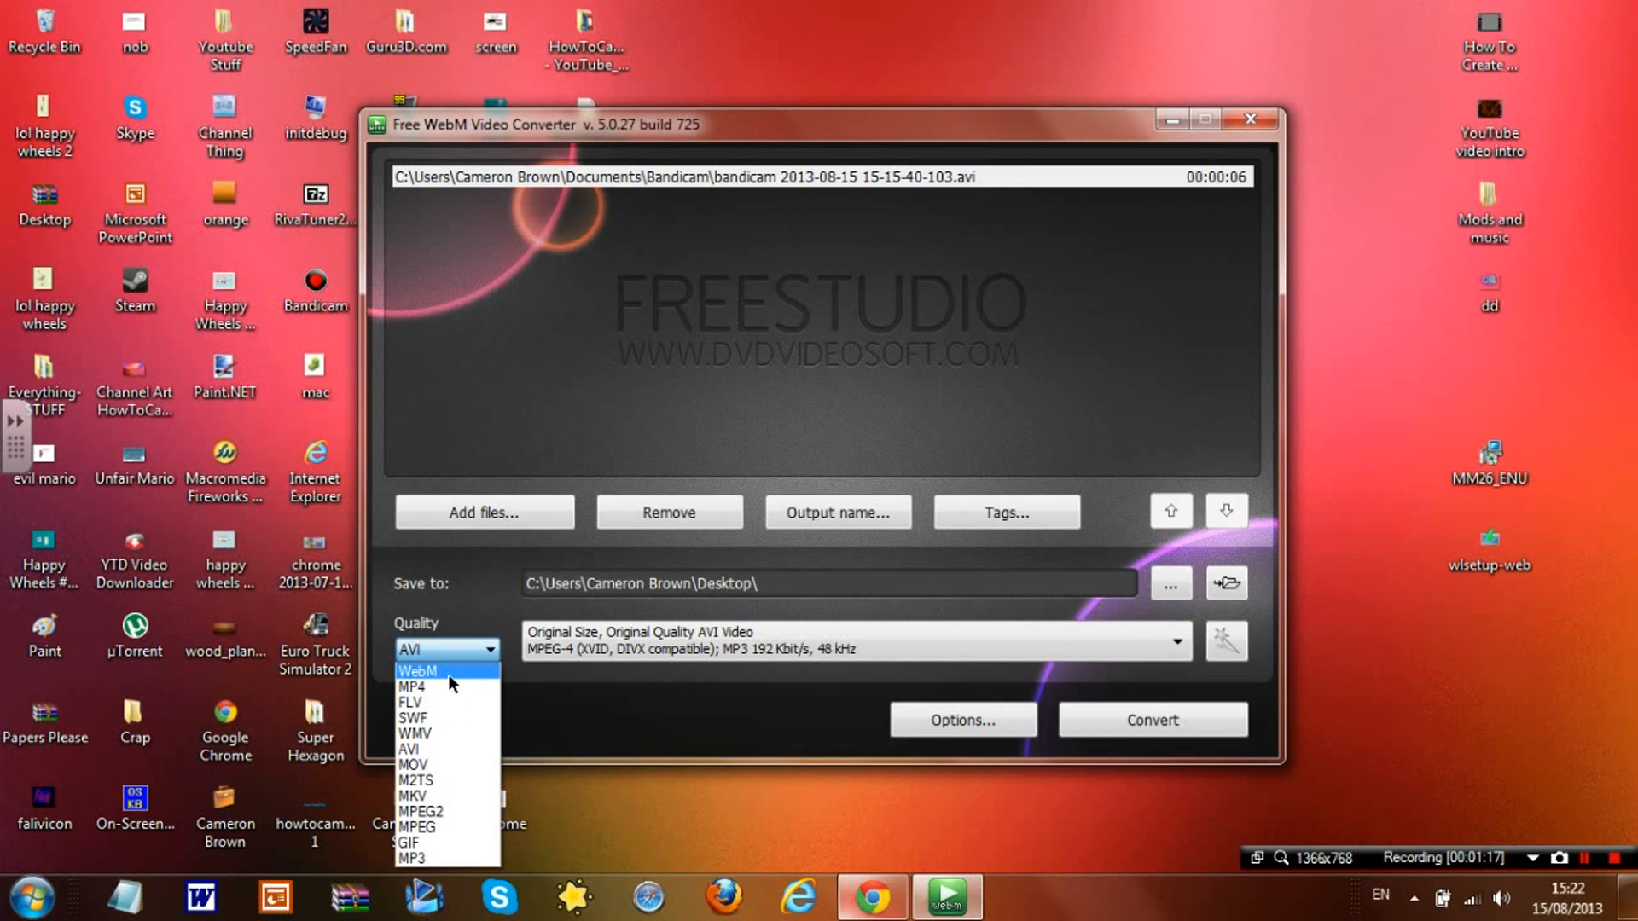
pyautogui.moveTo(454, 764)
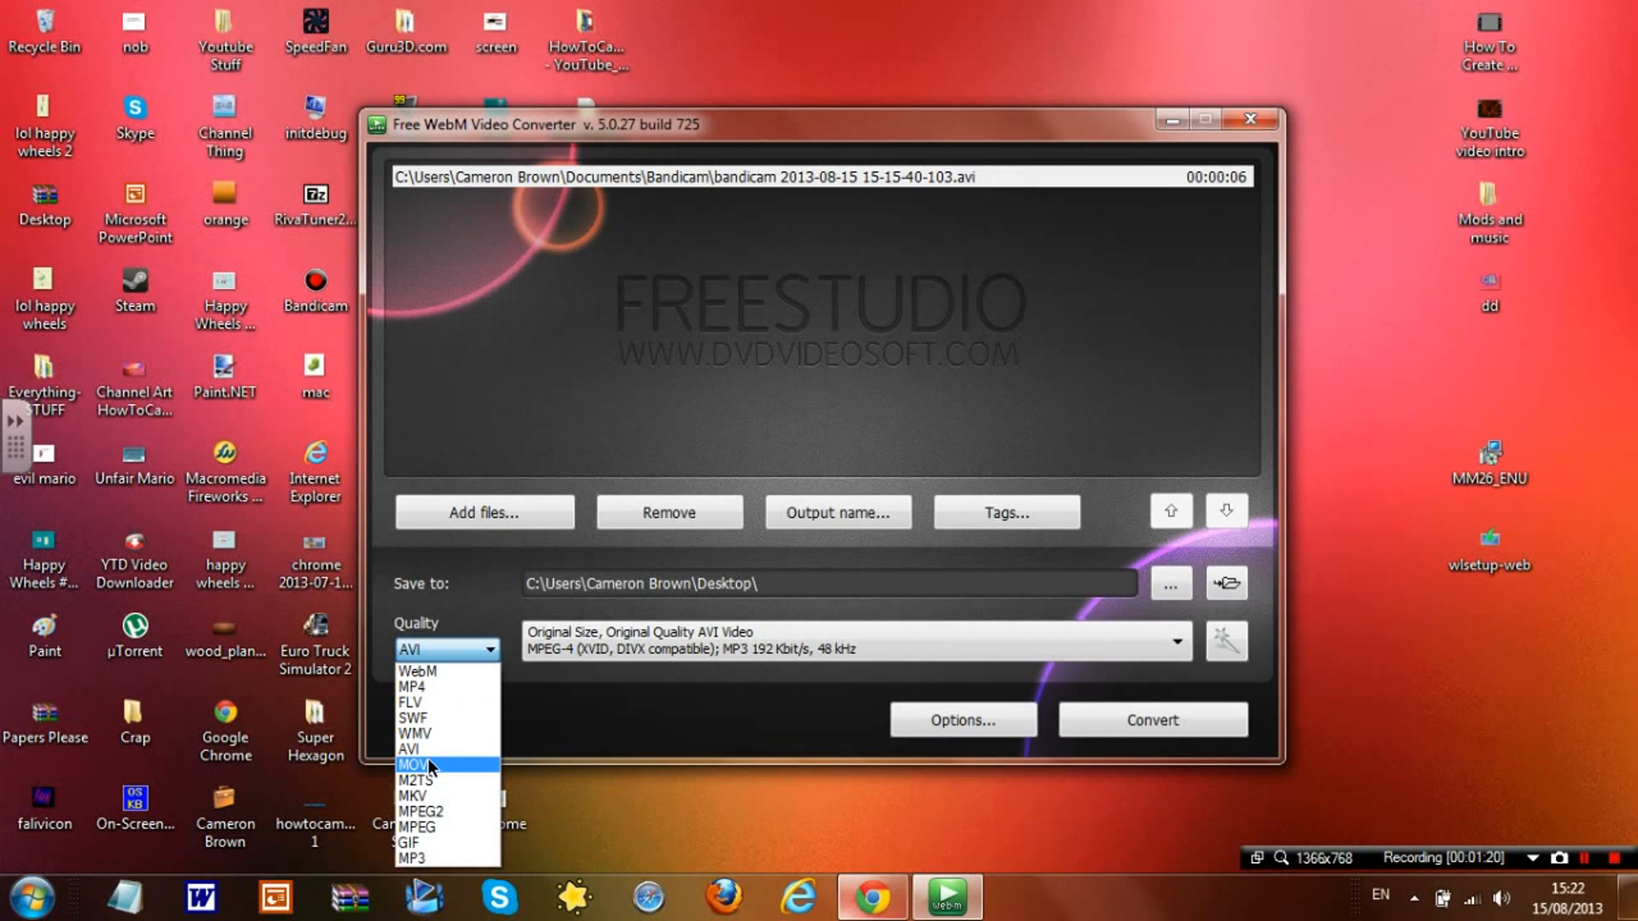
pyautogui.moveTo(619, 754)
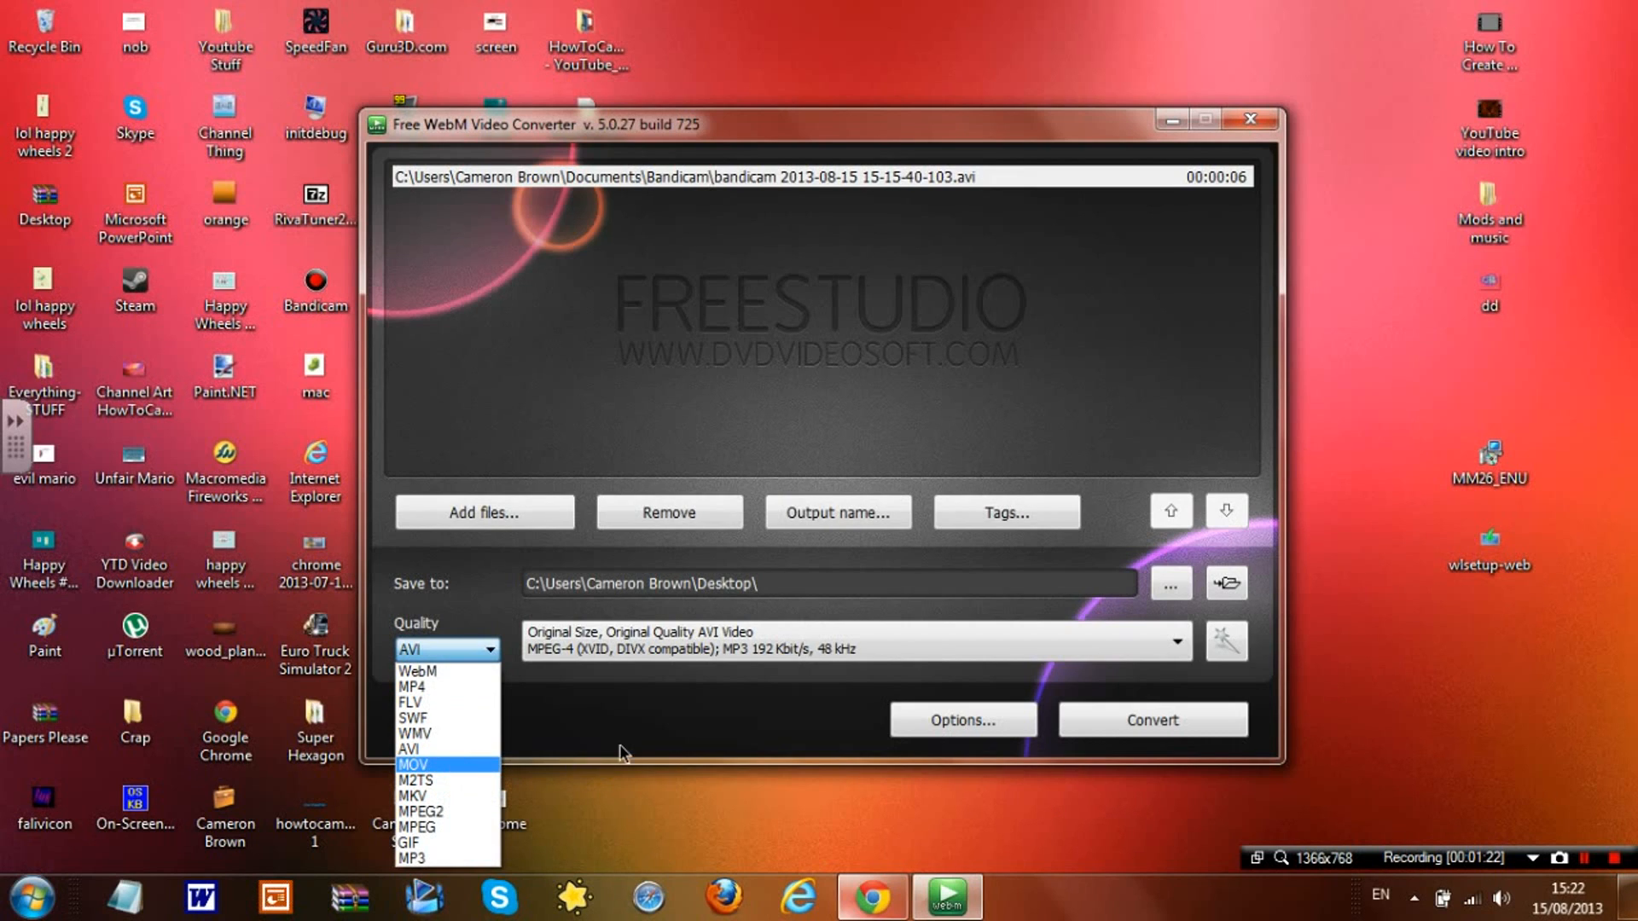
# Choose the HD Ready (720p) AVI Video preset, 1280x720.
pyautogui.click(445, 650)
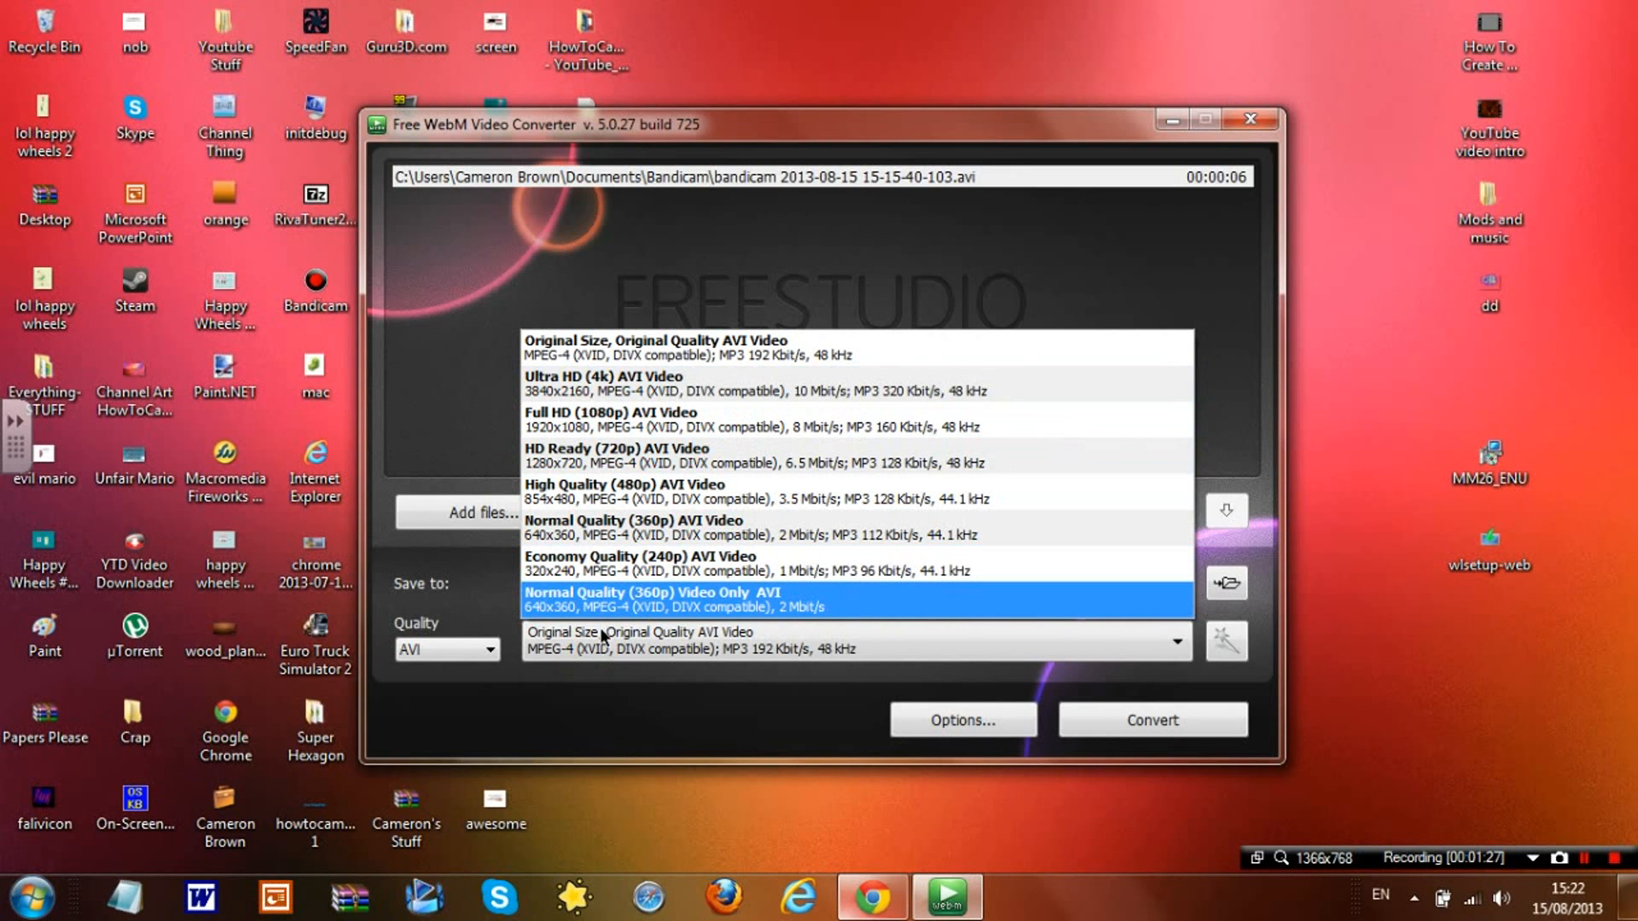
pyautogui.moveTo(598, 707)
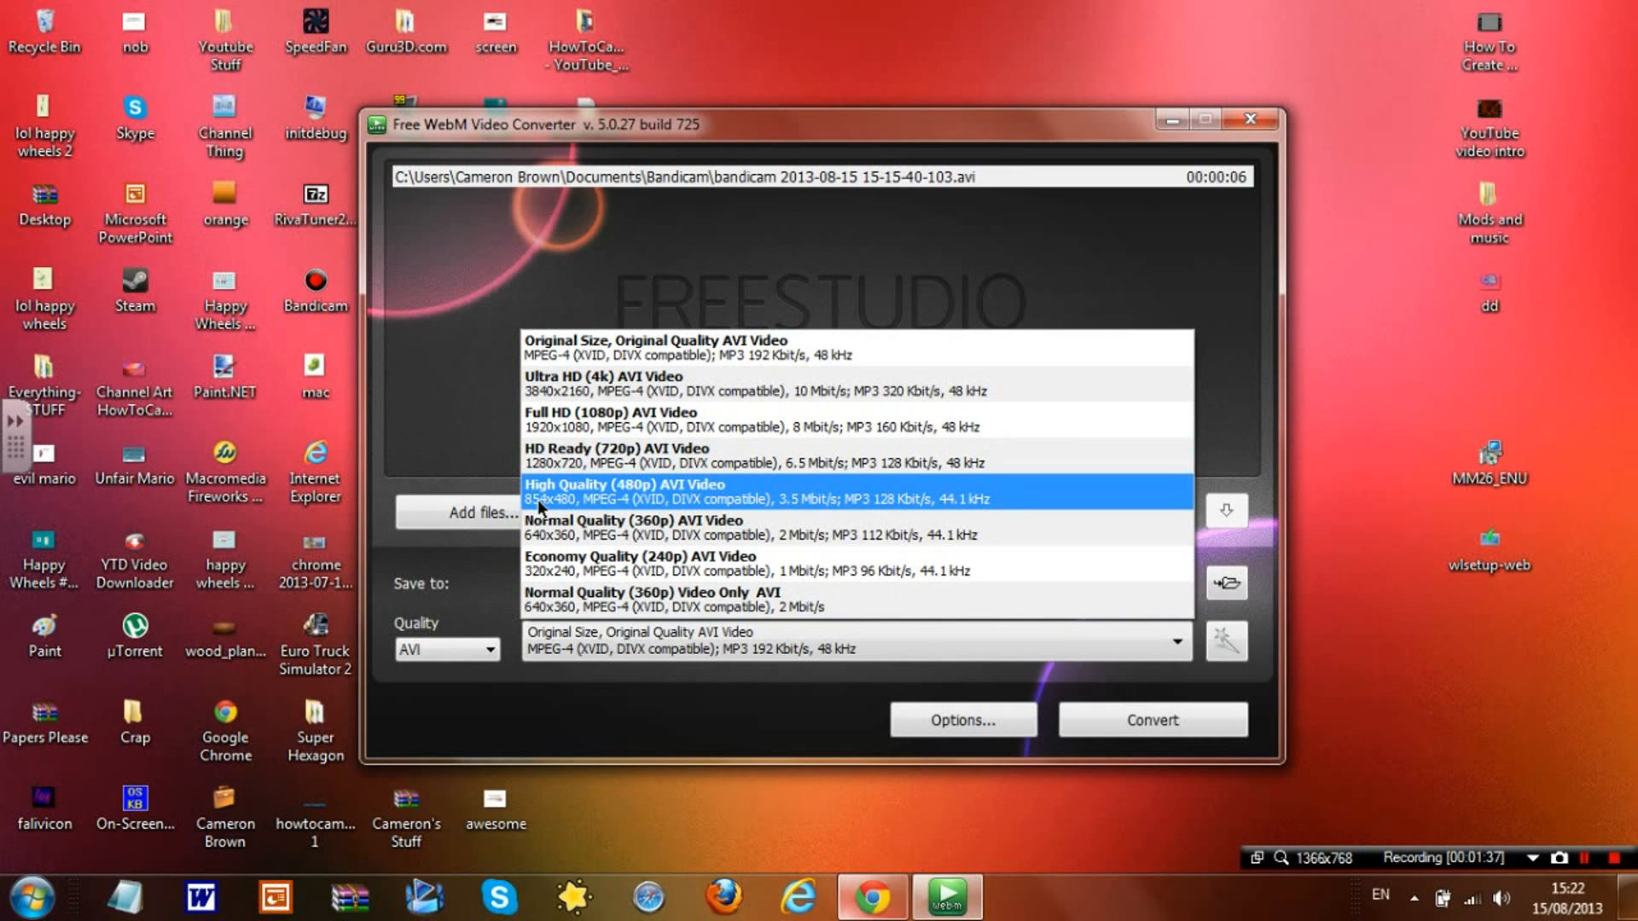
pyautogui.click(654, 600)
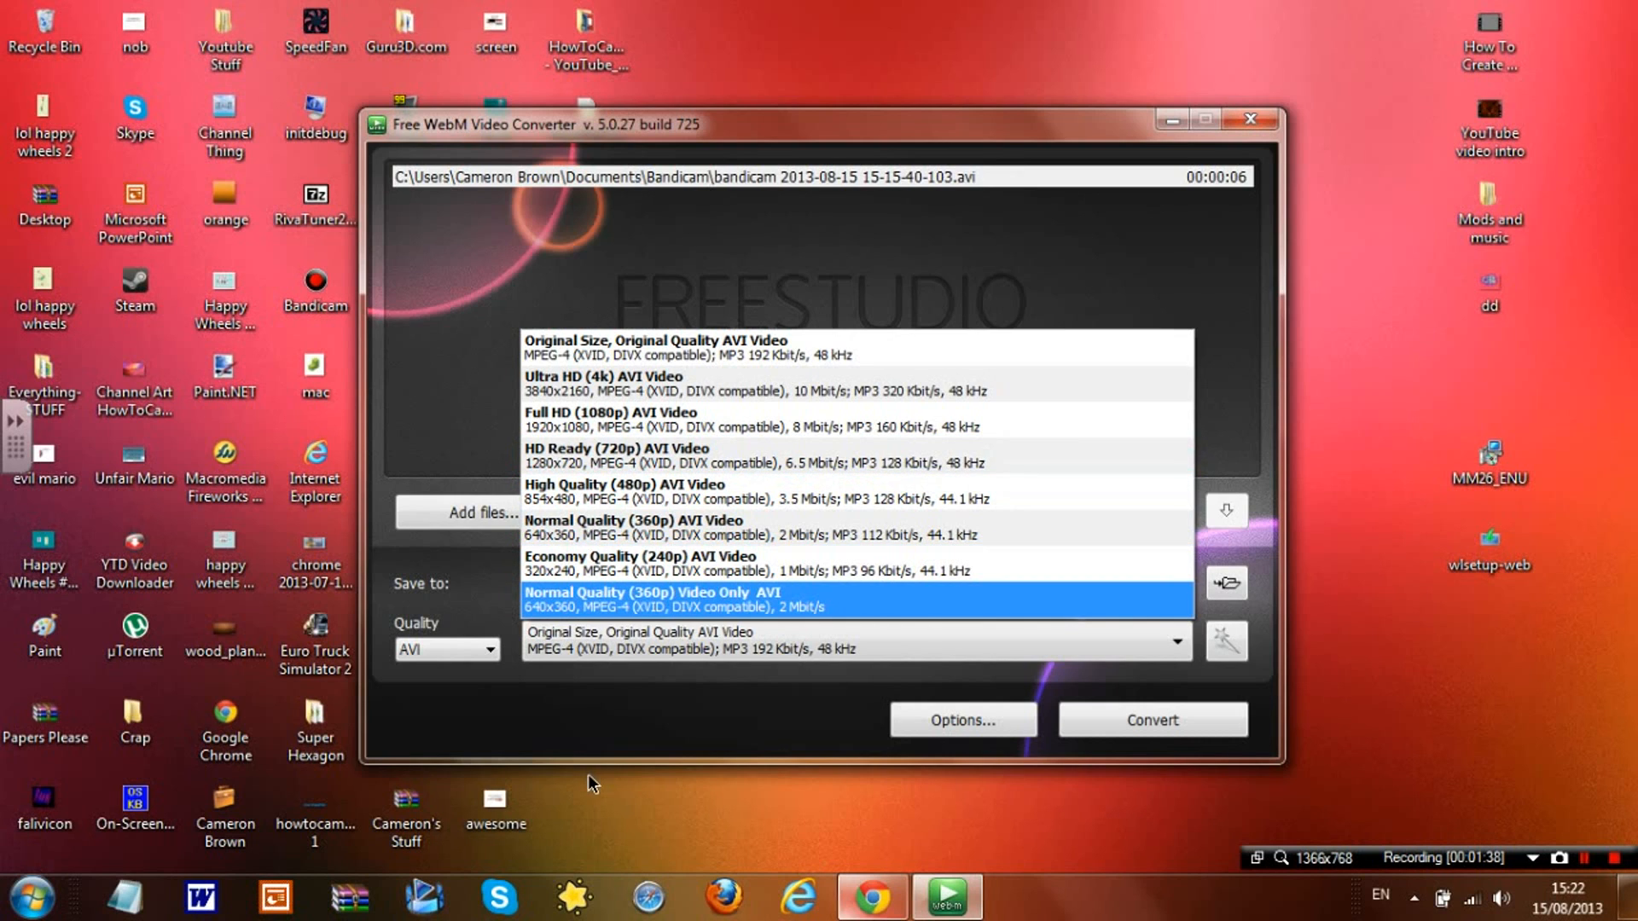
pyautogui.moveTo(558, 681)
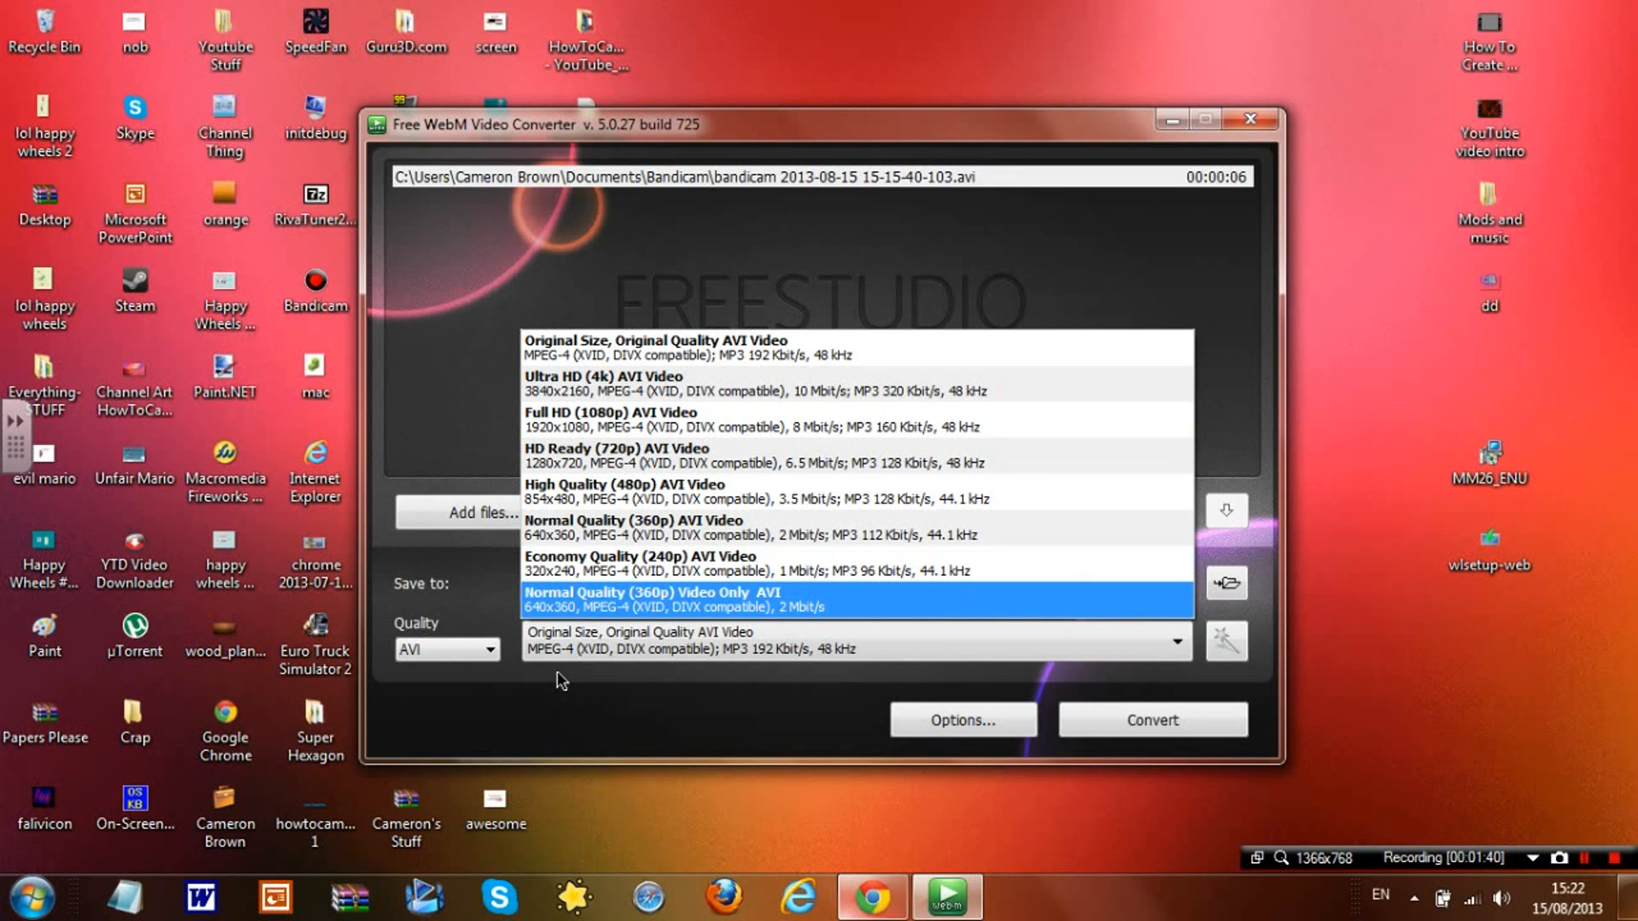
pyautogui.moveTo(580, 688)
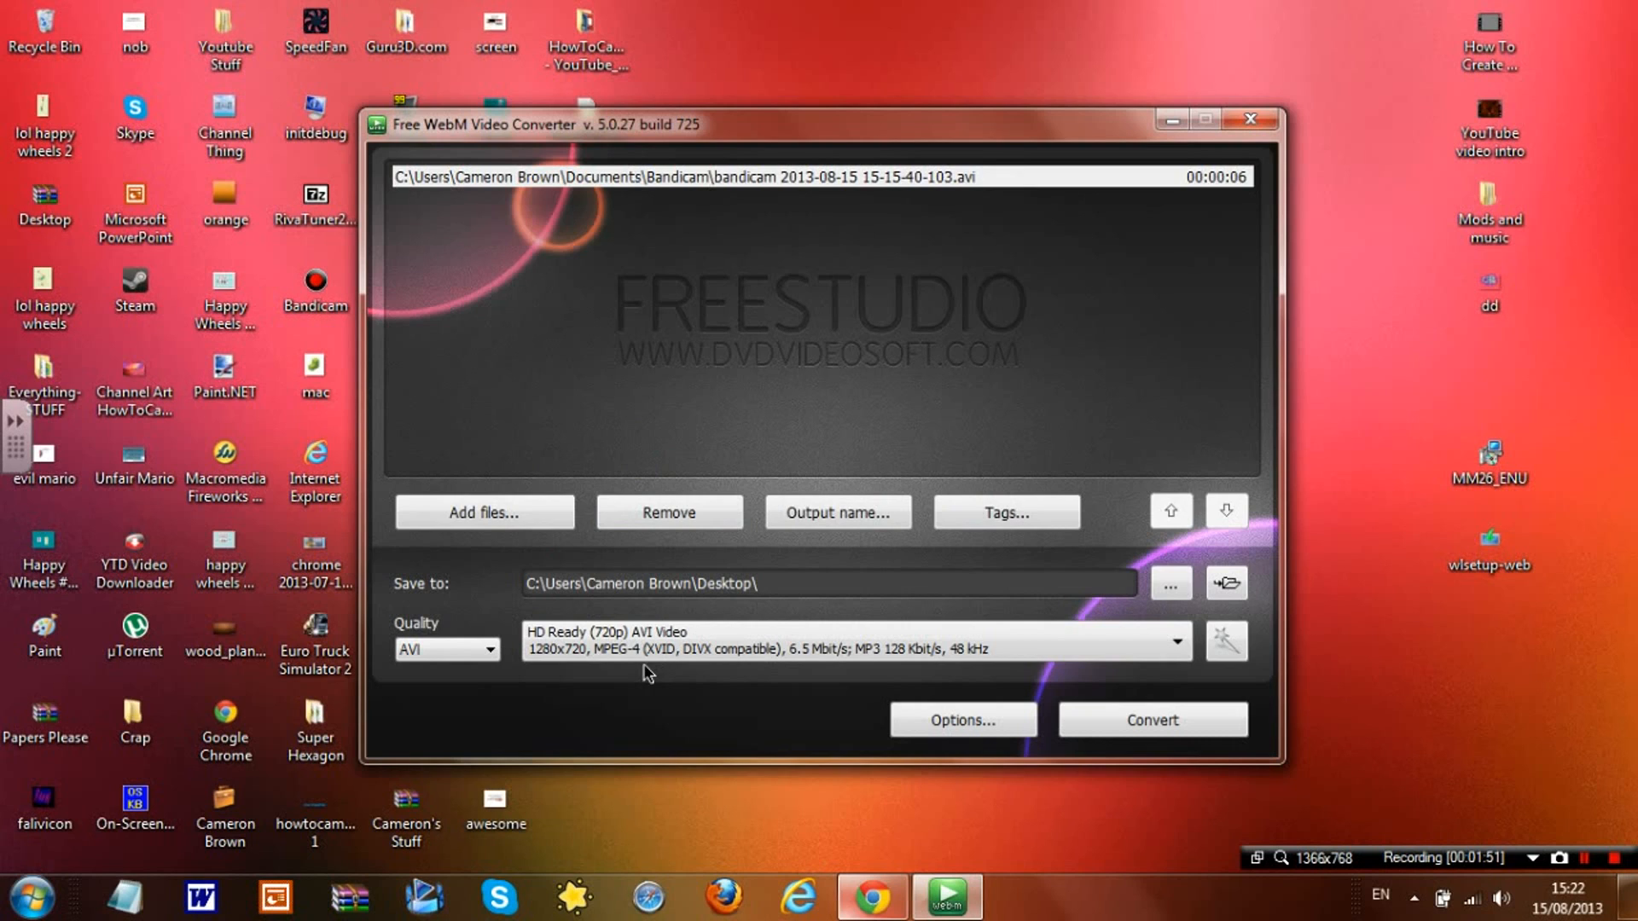
pyautogui.moveTo(630, 659)
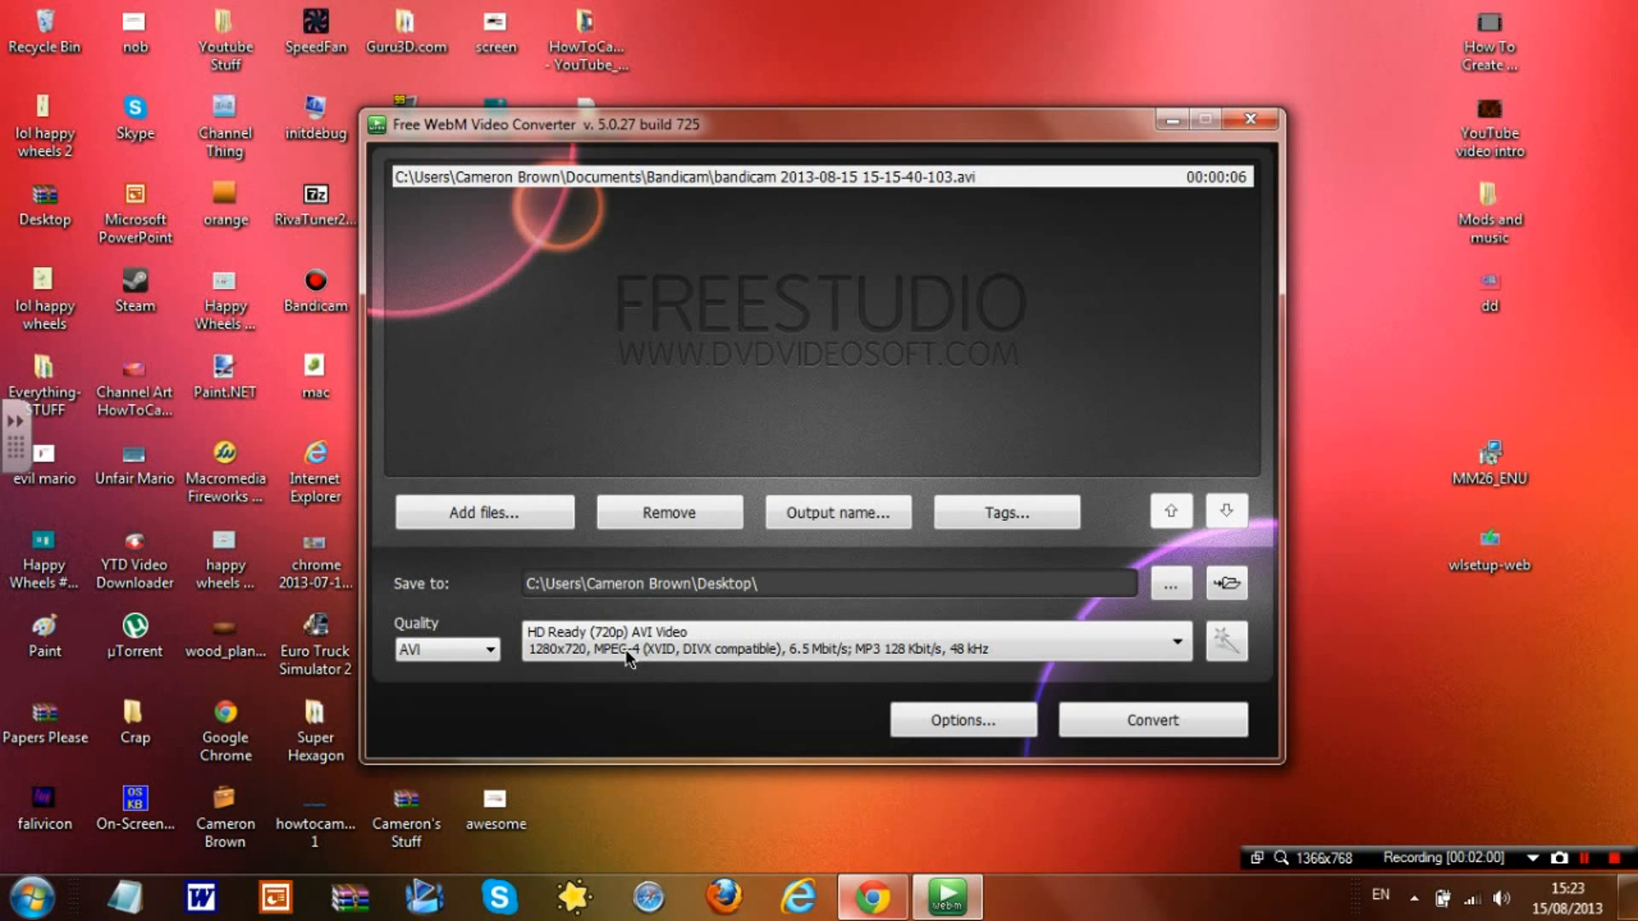
pyautogui.moveTo(648, 705)
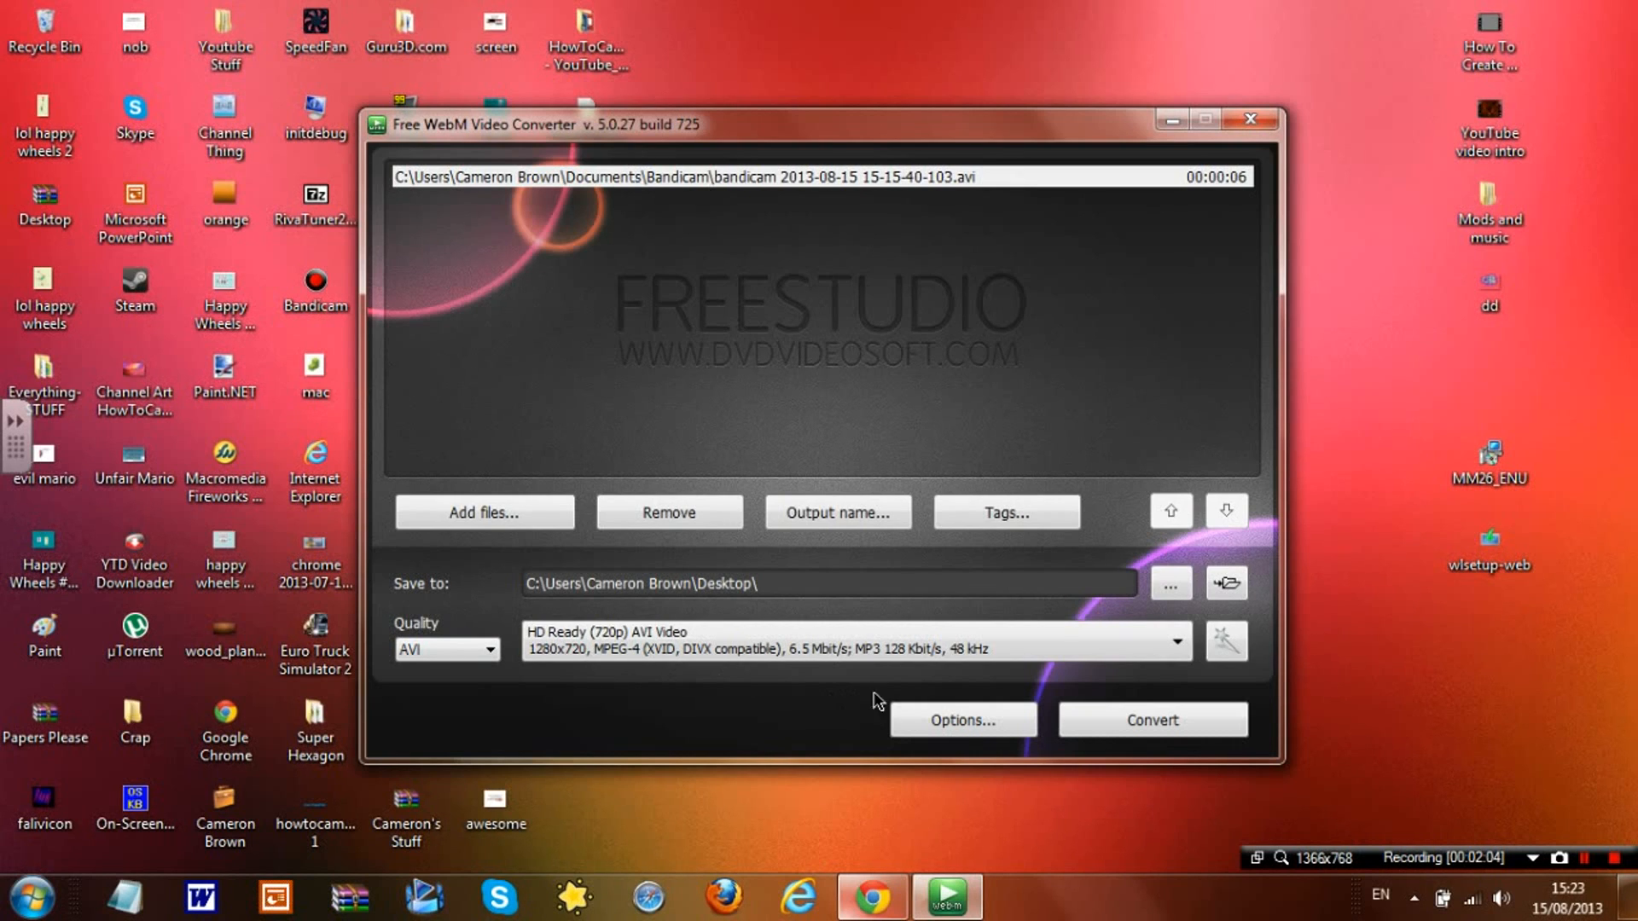
# Convert the recording to 720p AVI on the desktop and dismiss the completion notice.
pyautogui.click(1151, 720)
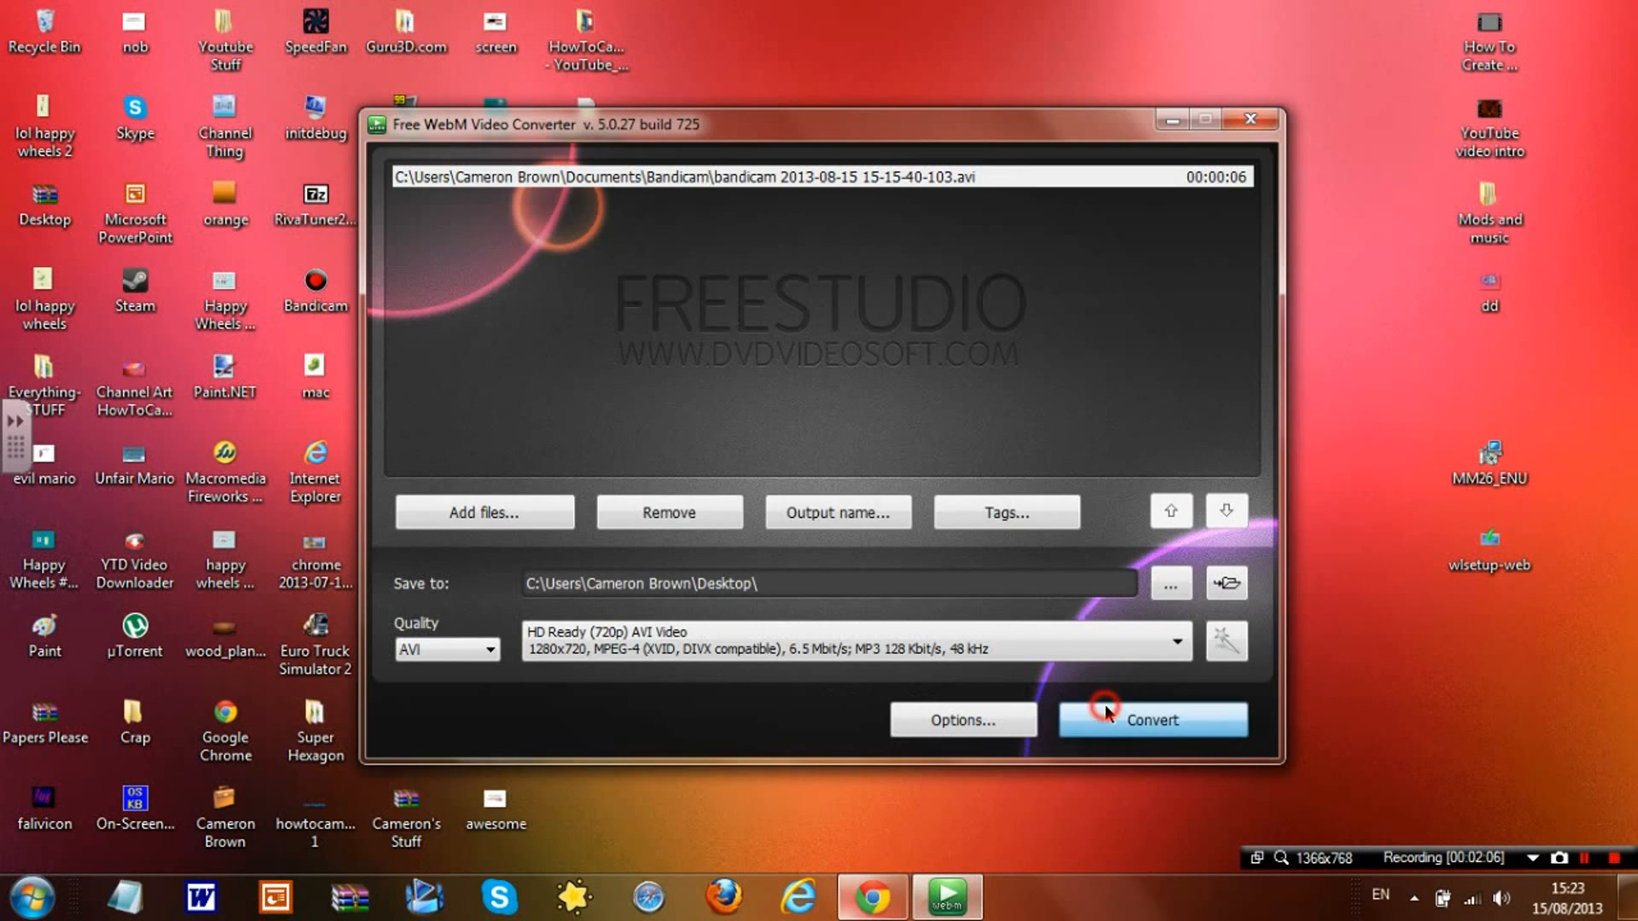
pyautogui.click(1152, 720)
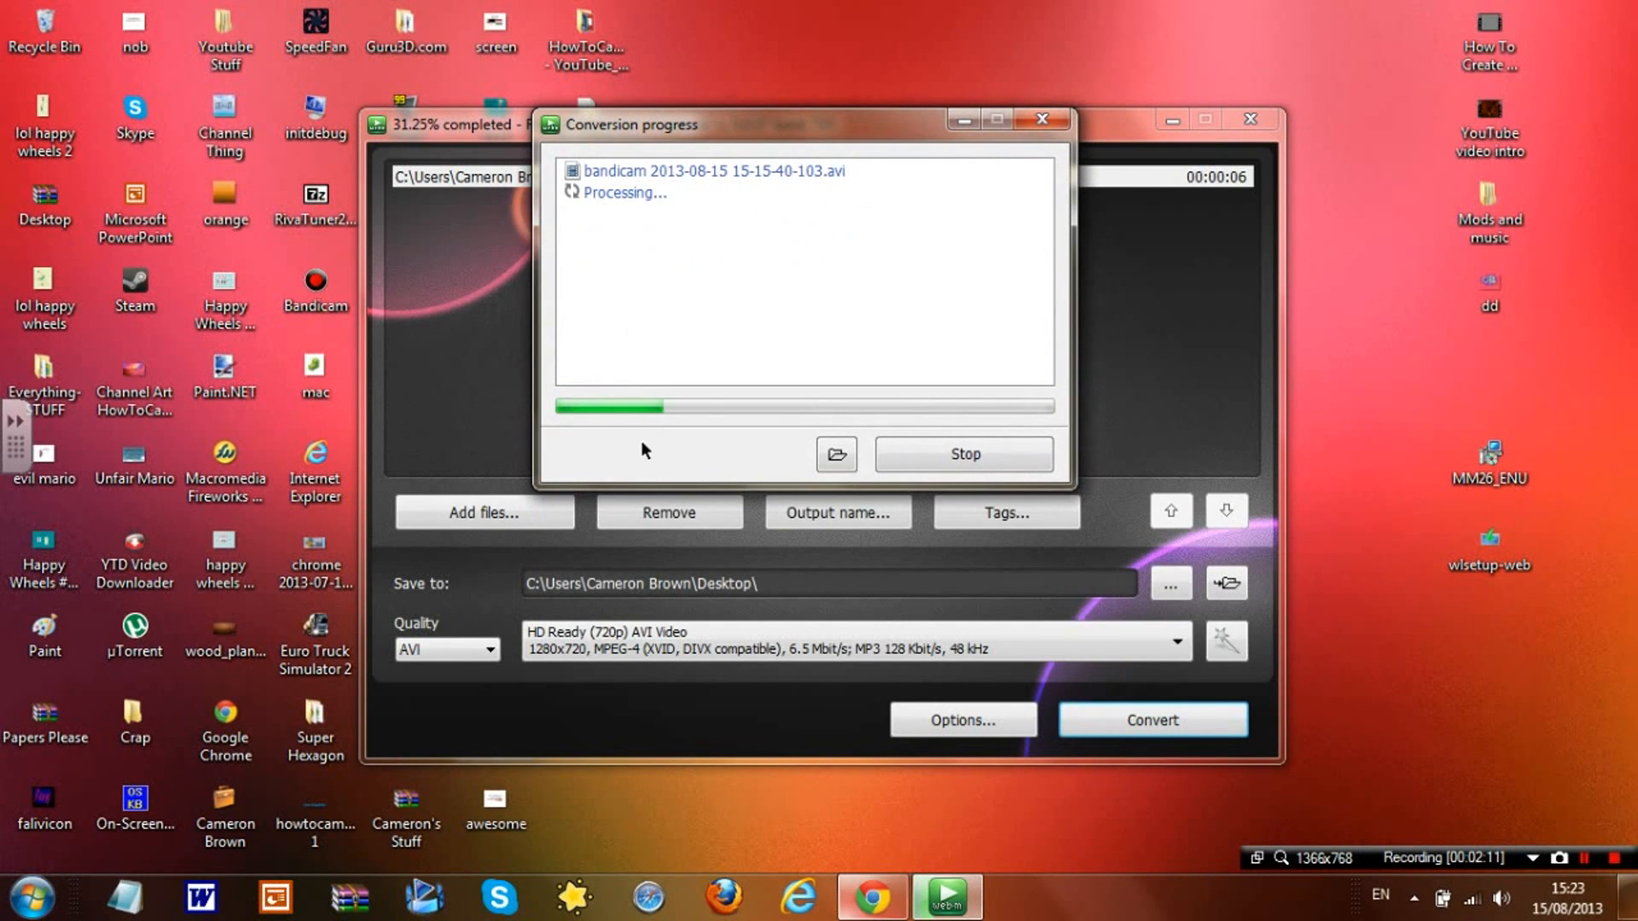
pyautogui.moveTo(729, 593)
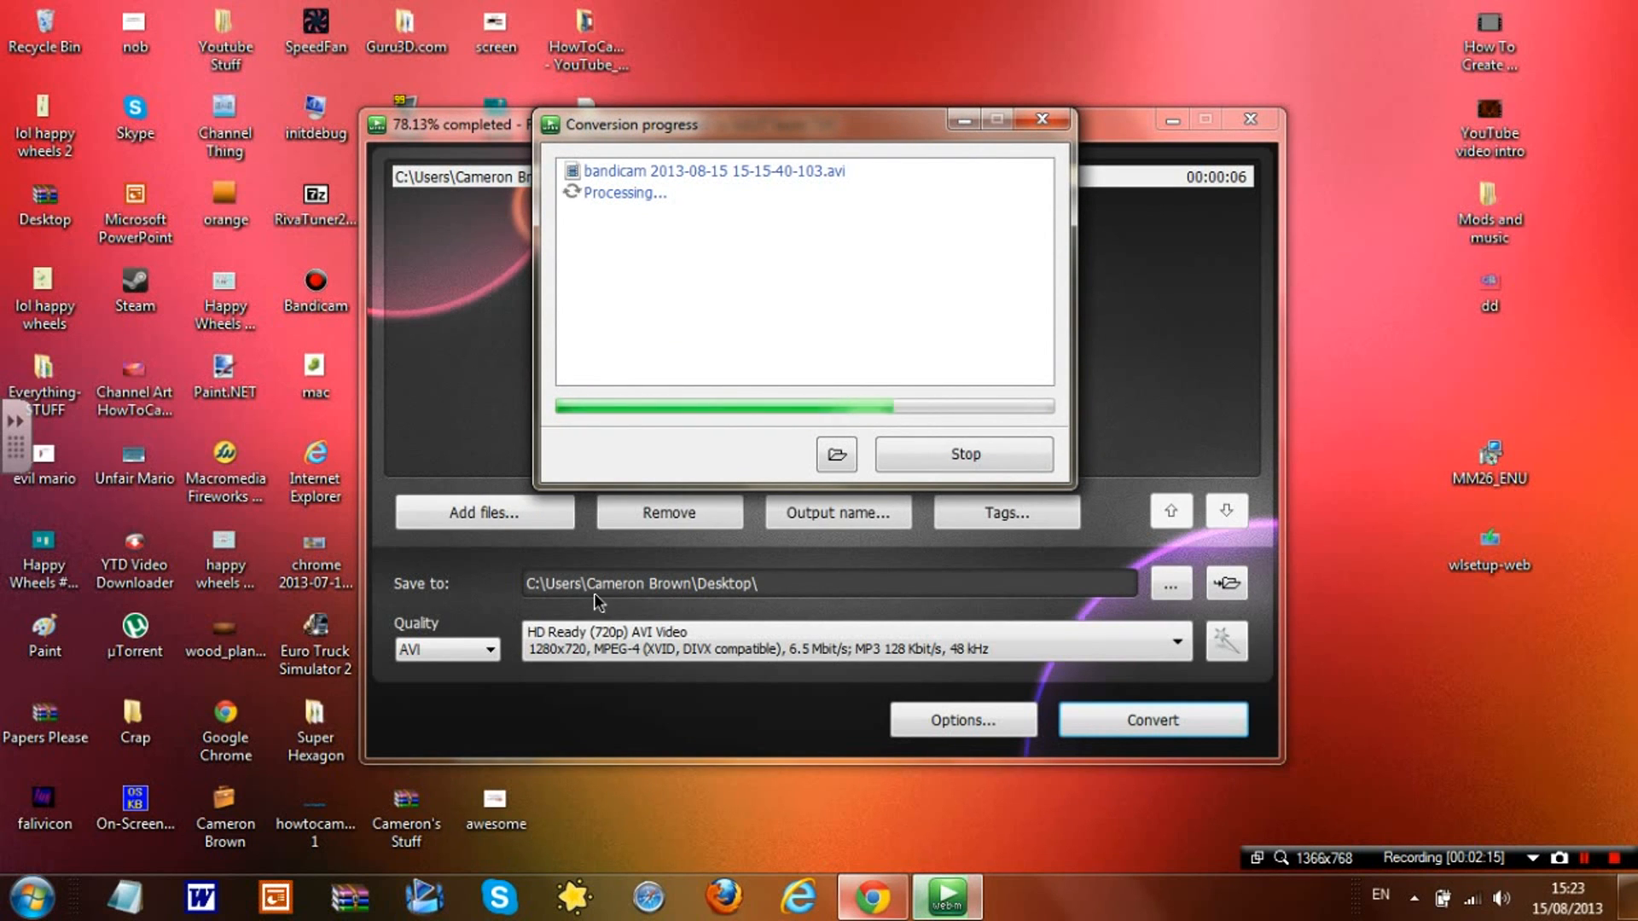
pyautogui.moveTo(758, 595)
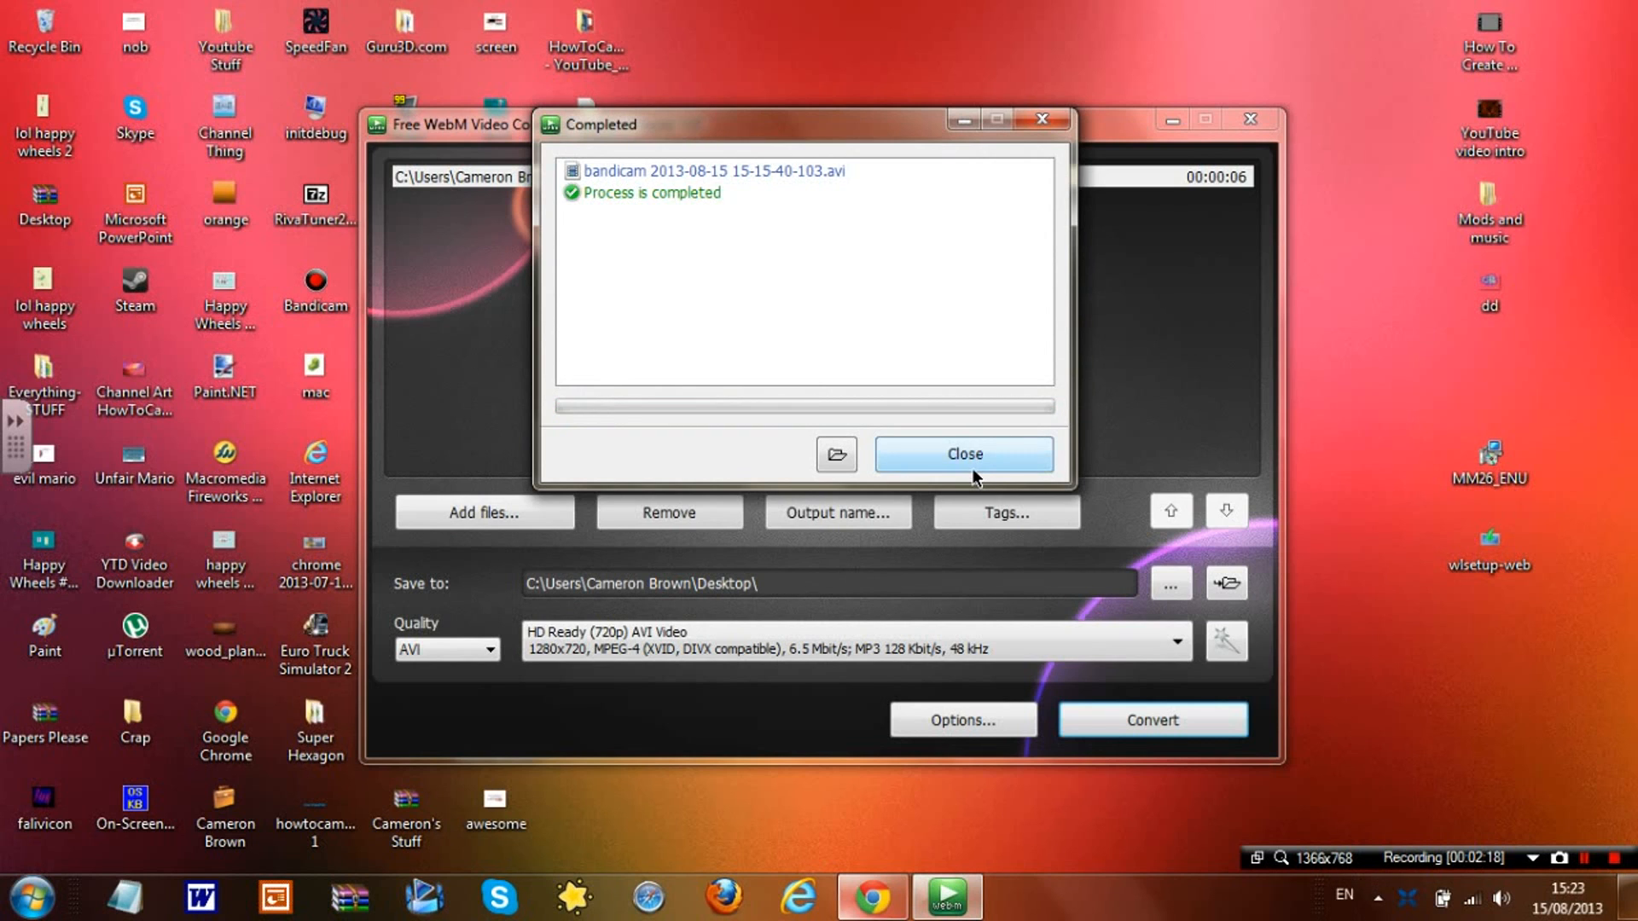
pyautogui.click(962, 453)
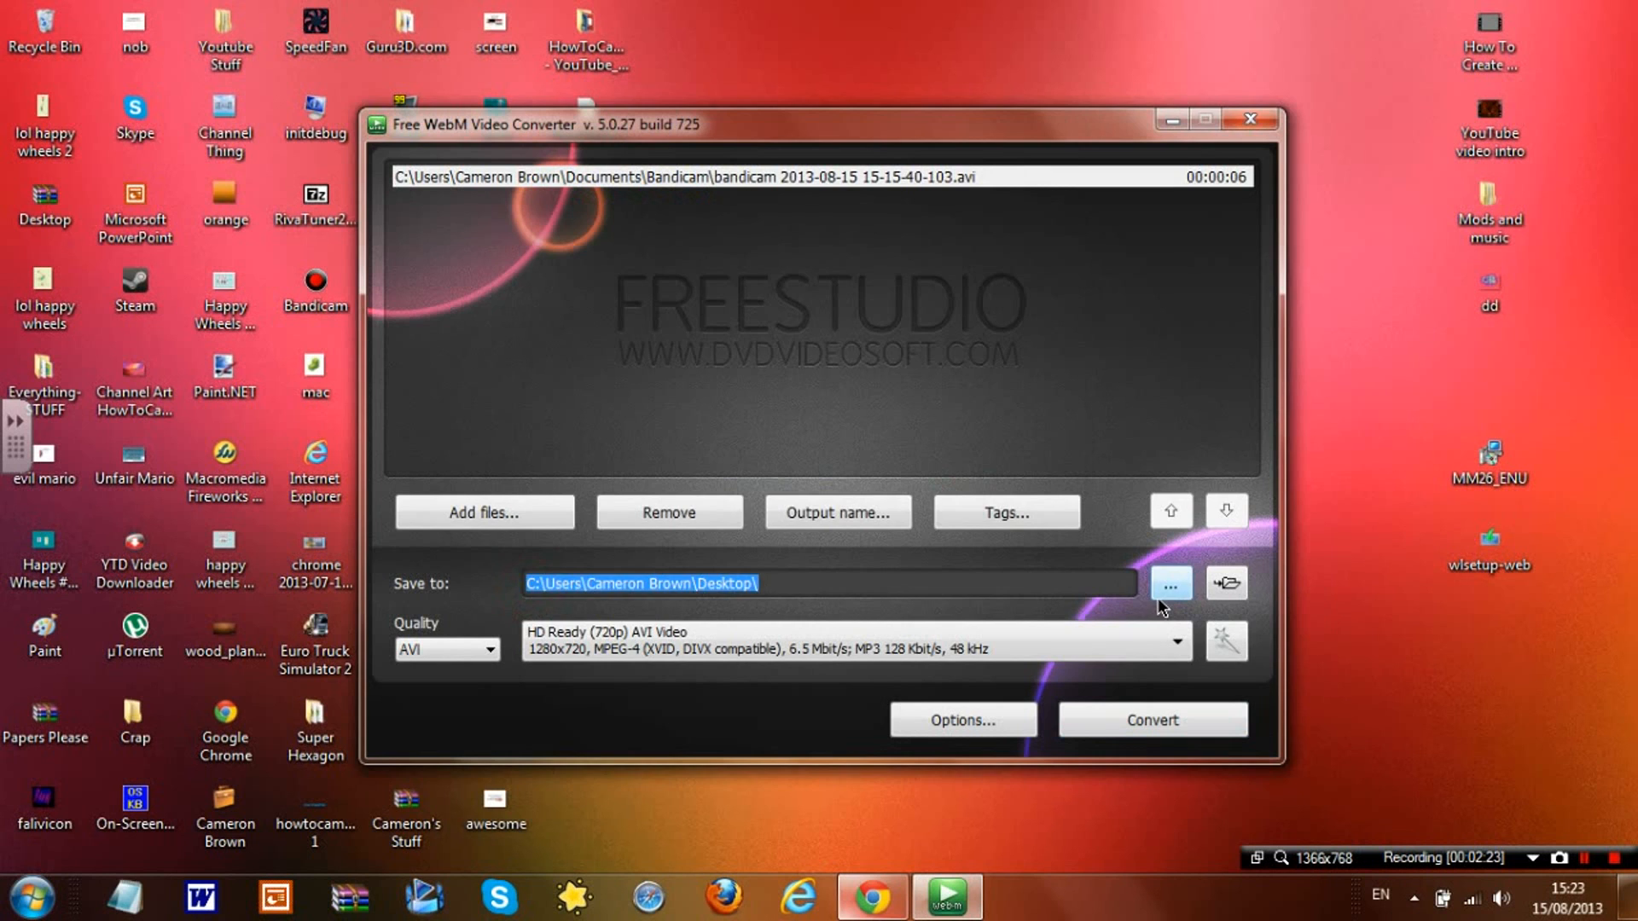
pyautogui.click(1170, 584)
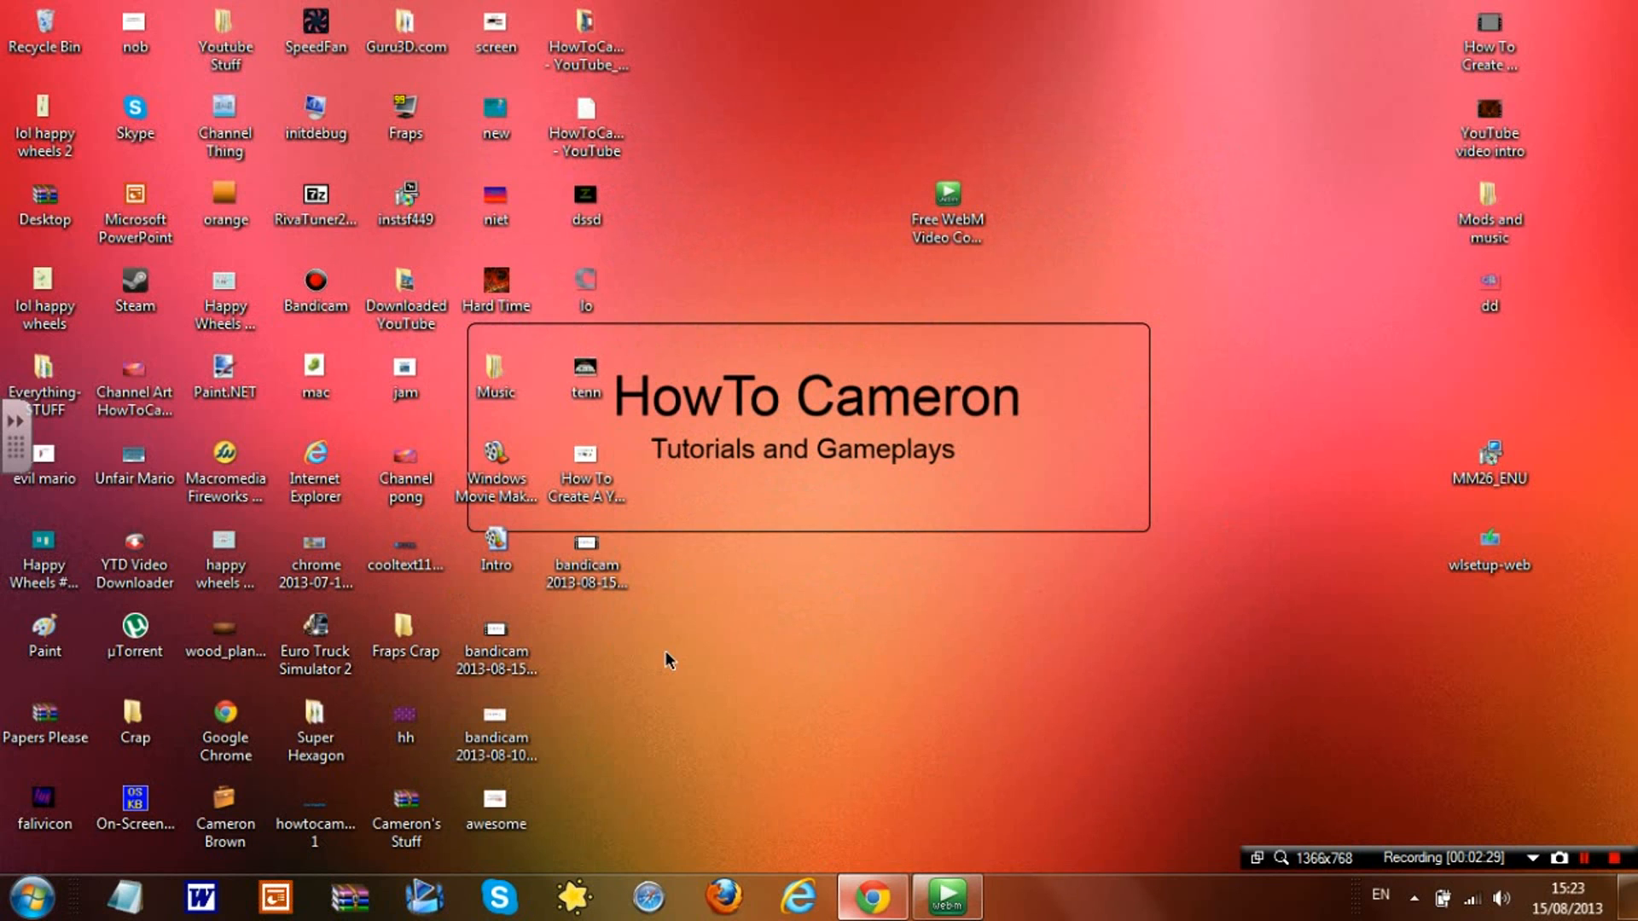
# Select the new bandicam '(1)' video on the desktop to check its type, size and length.
pyautogui.click(585, 548)
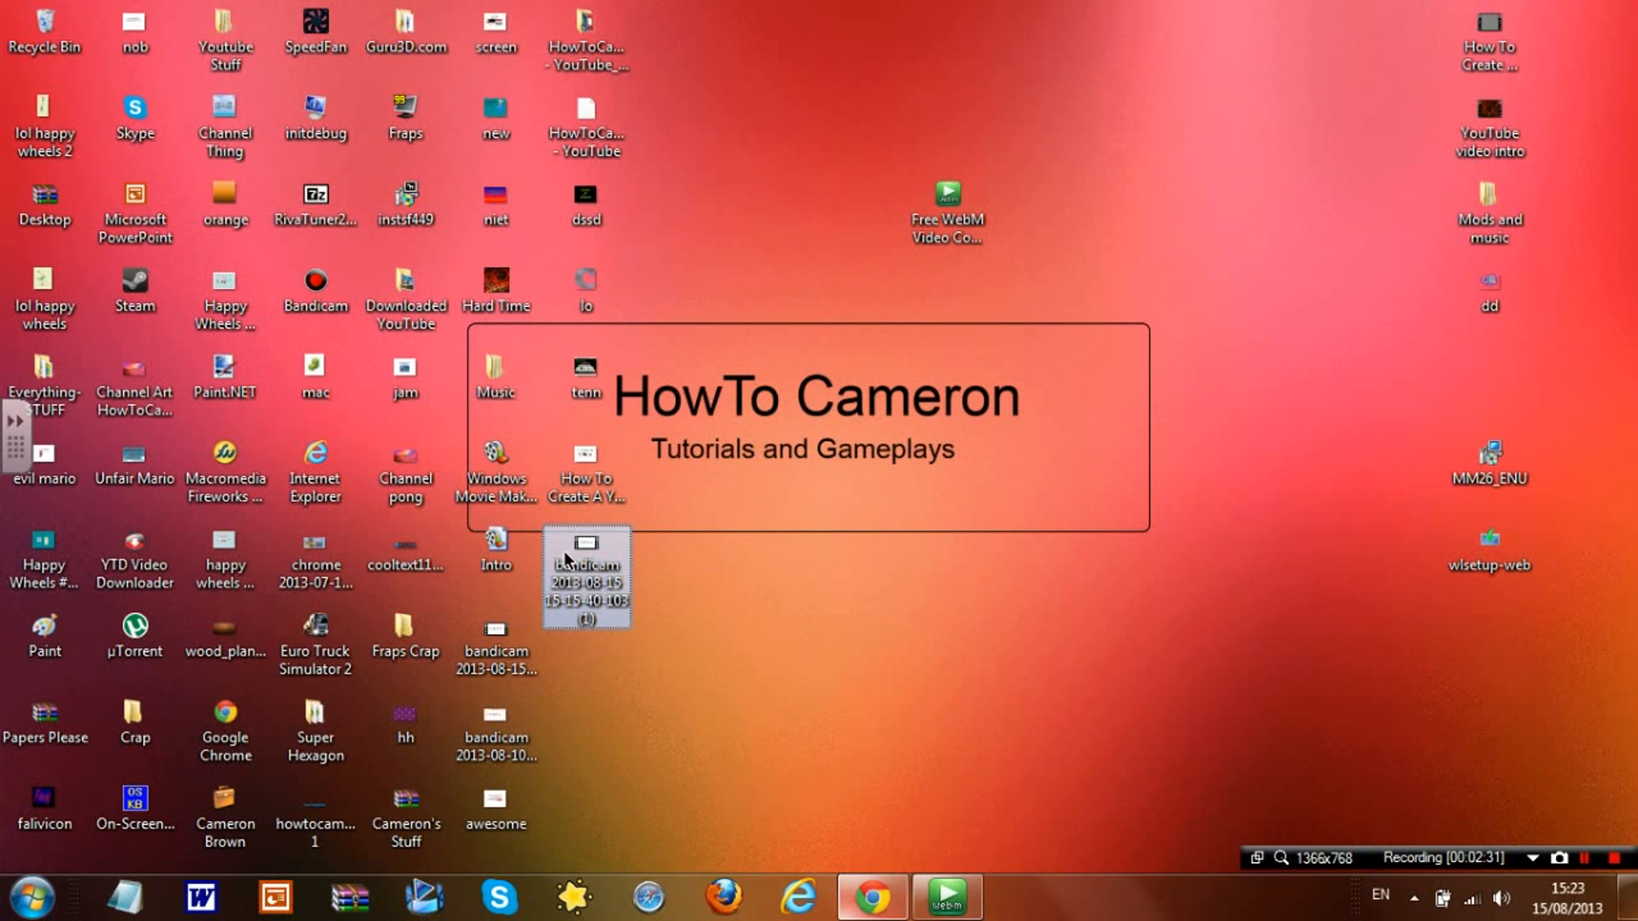
pyautogui.moveTo(587, 559)
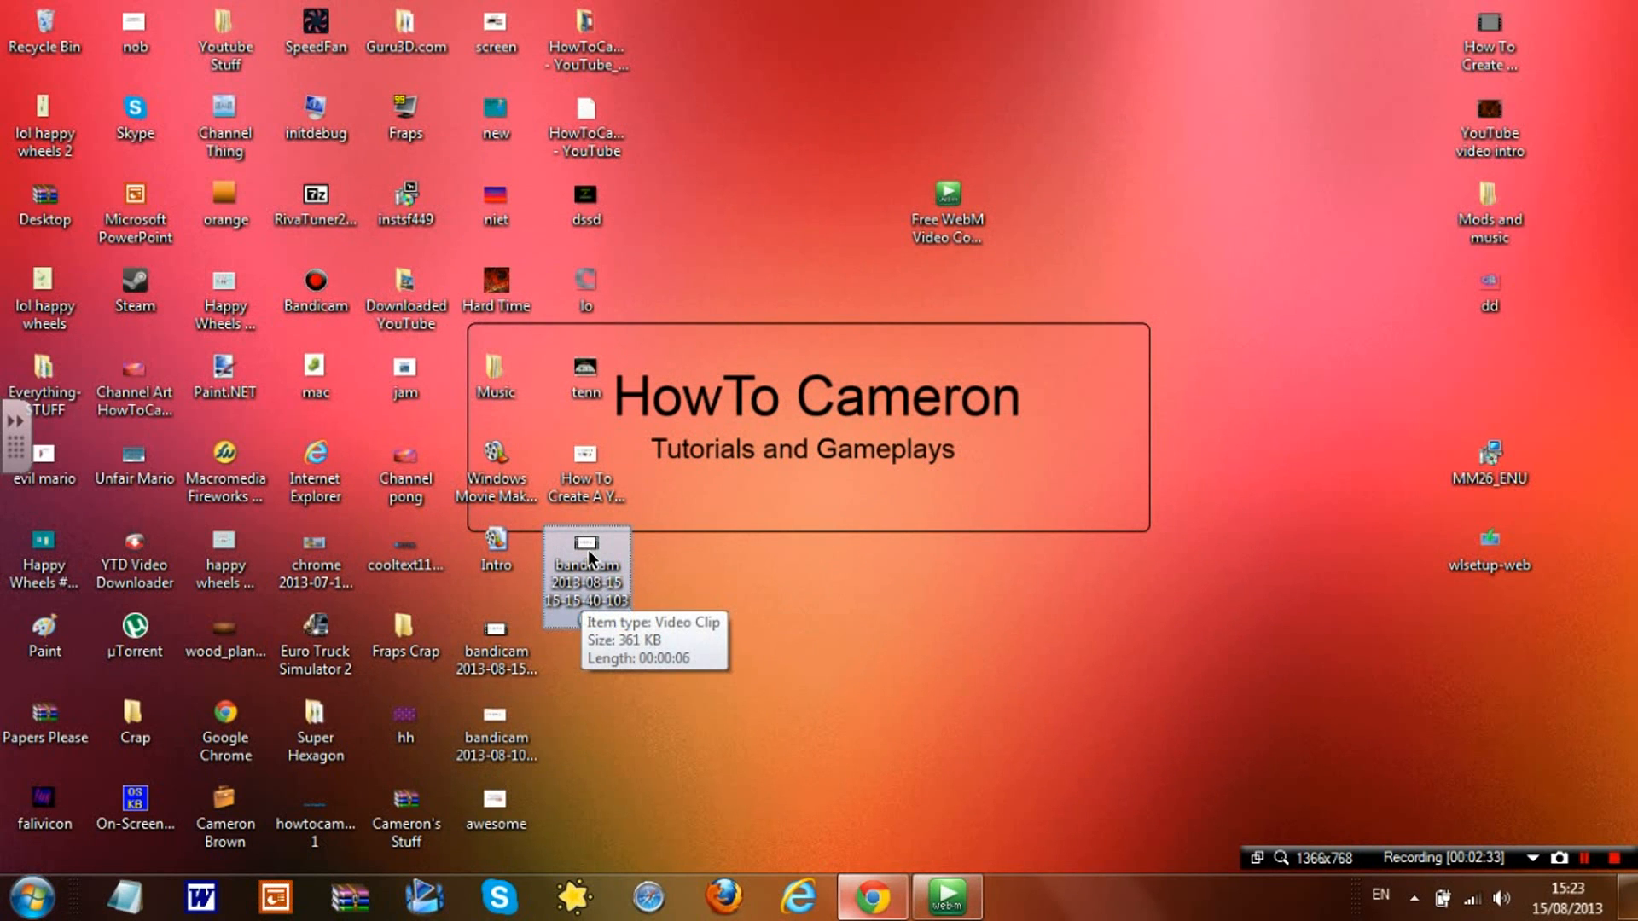